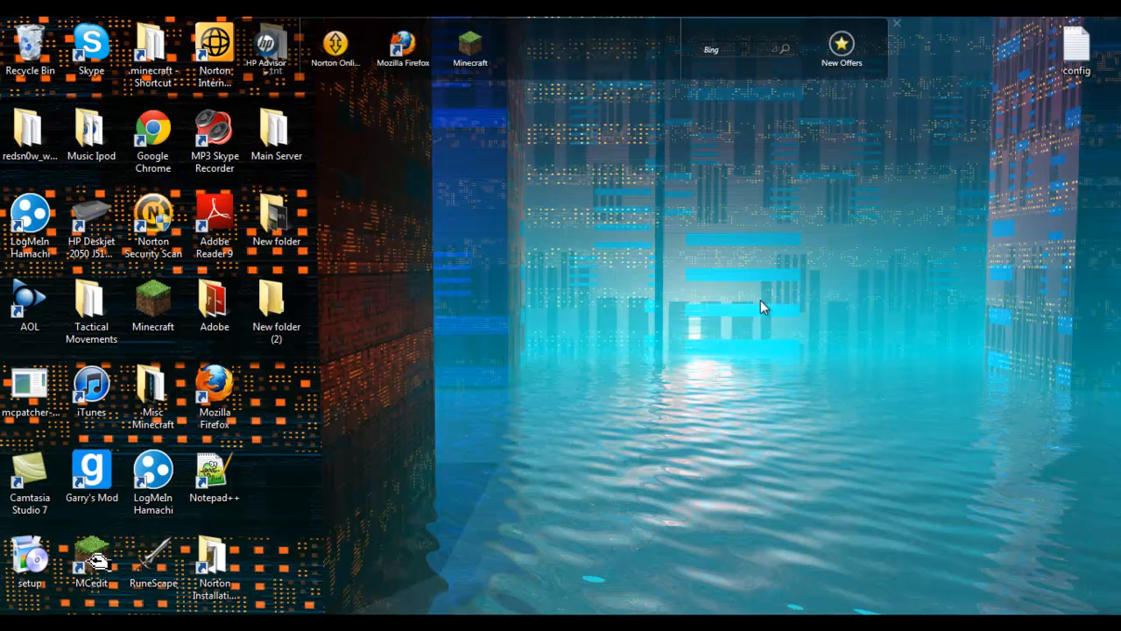
mouse_move(887, 282)
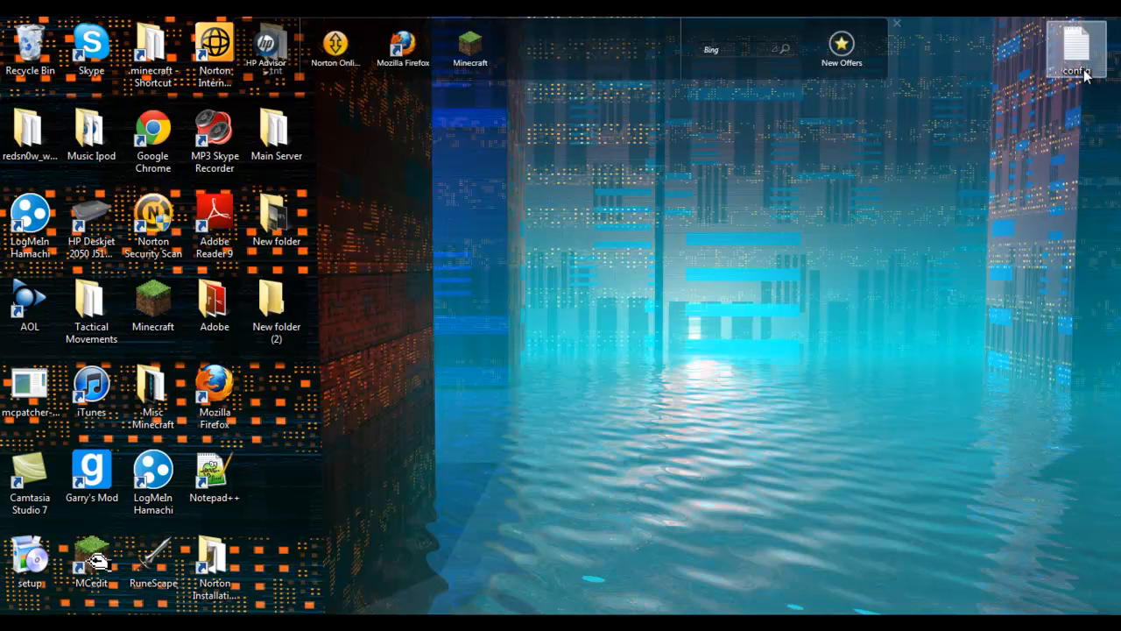
mouse_move(823, 458)
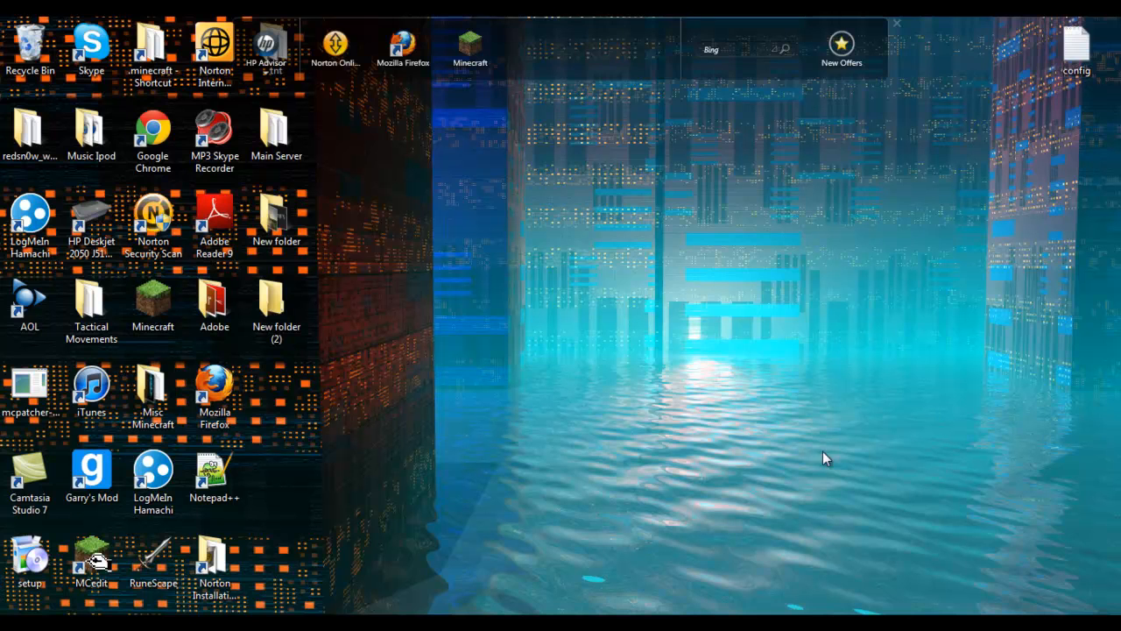
mouse_move(709, 425)
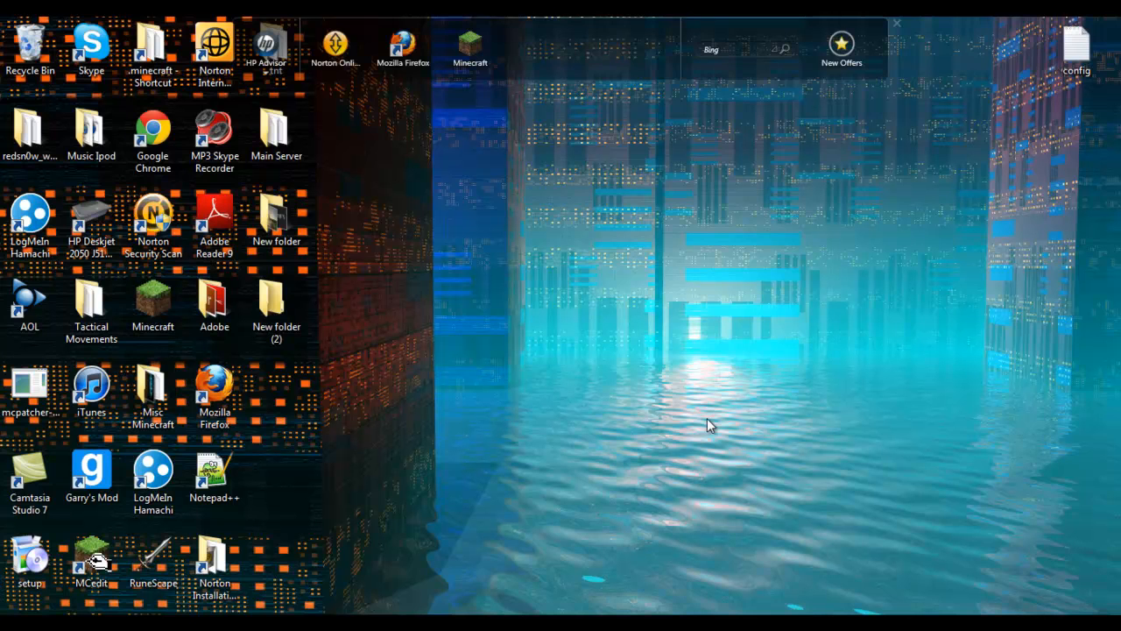
mouse_move(777, 373)
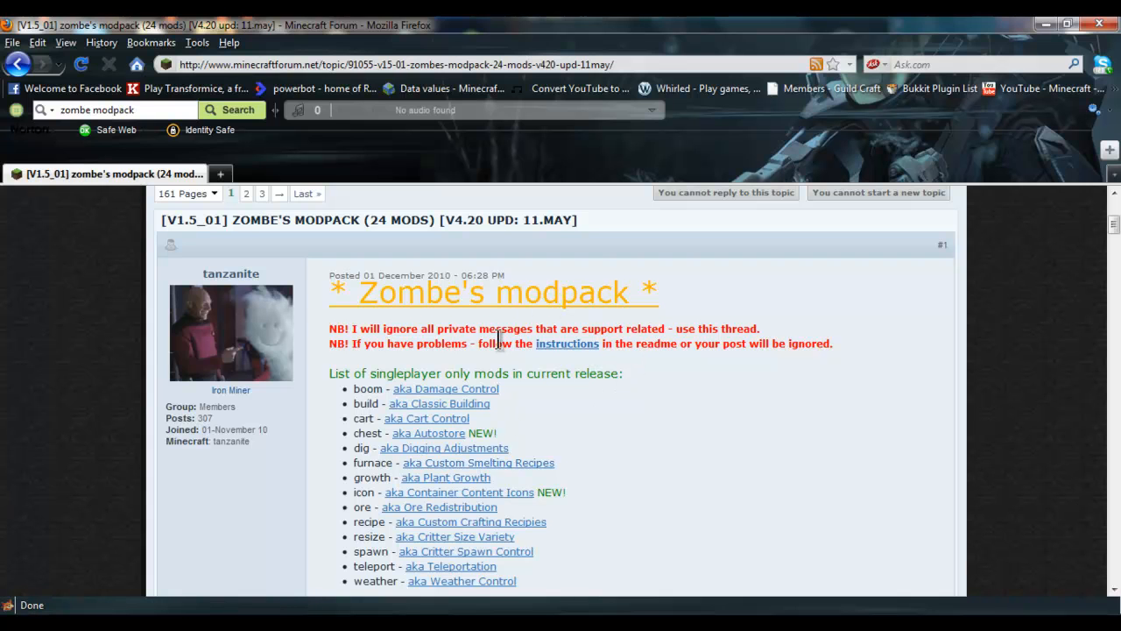
Download the Zombe's modpack v4.20 zip from the forum post and have it open with WinRAR.
scroll(down, 3)
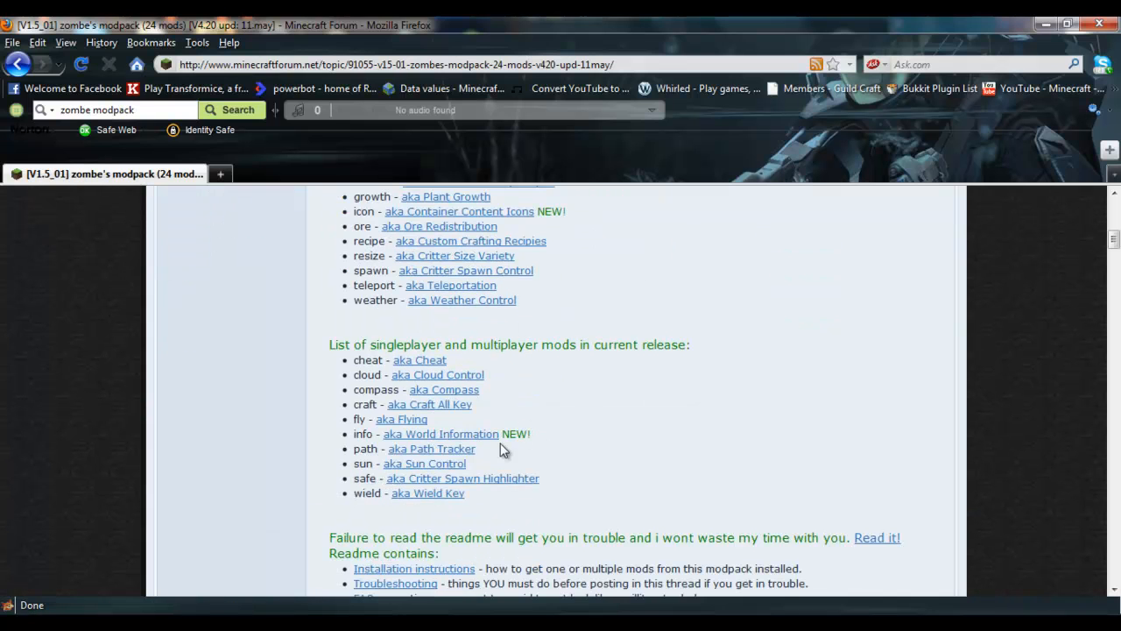
scroll(down, 3)
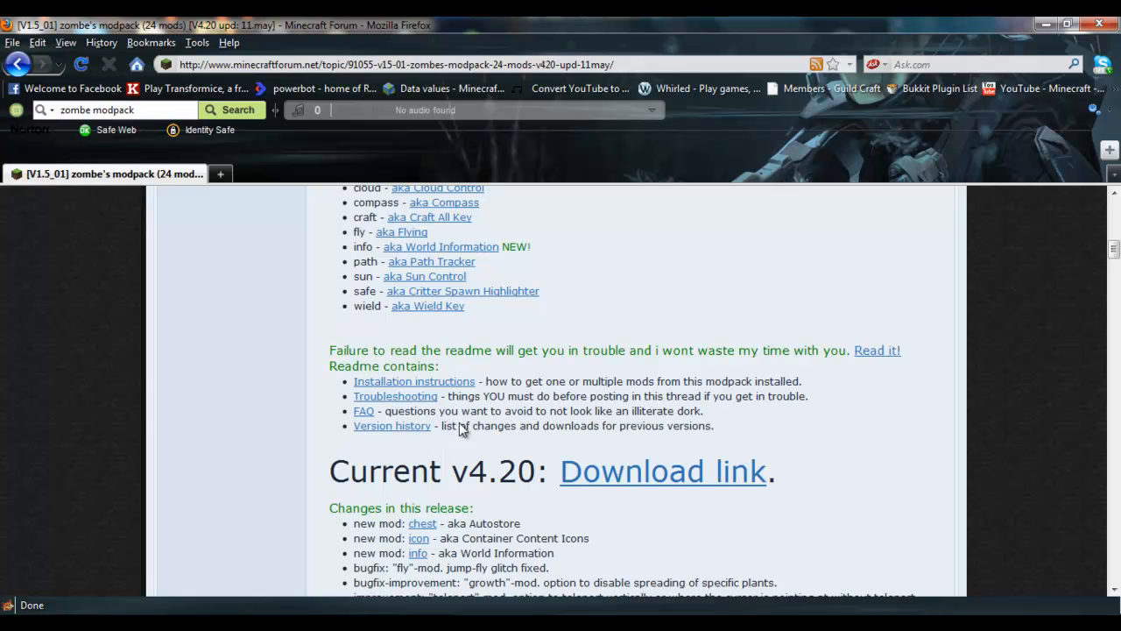
click(662, 470)
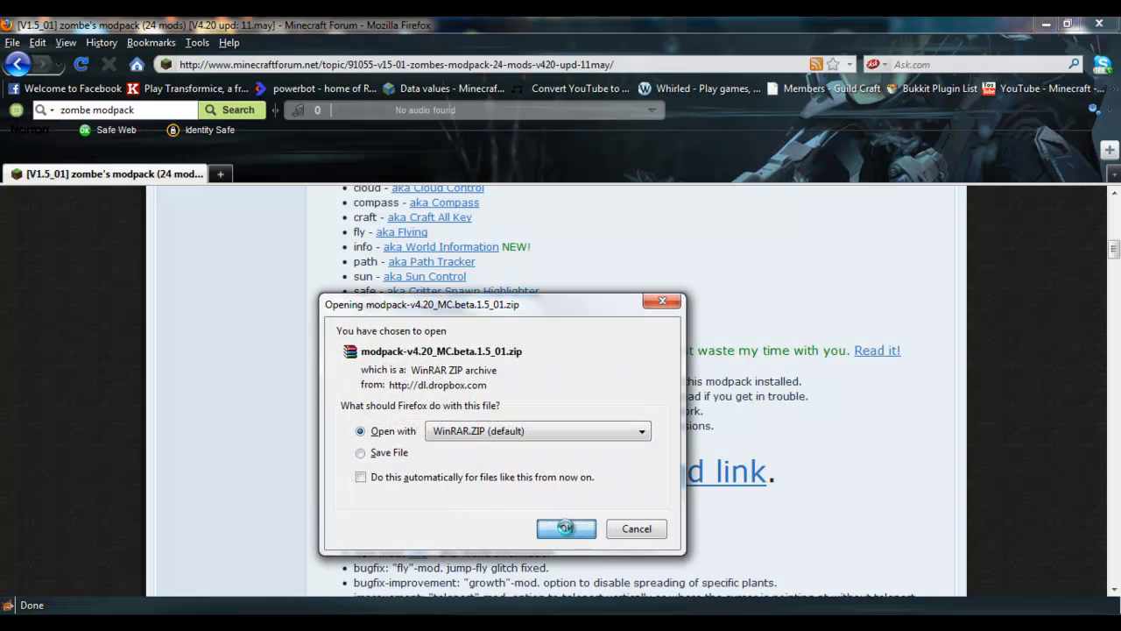
click(566, 528)
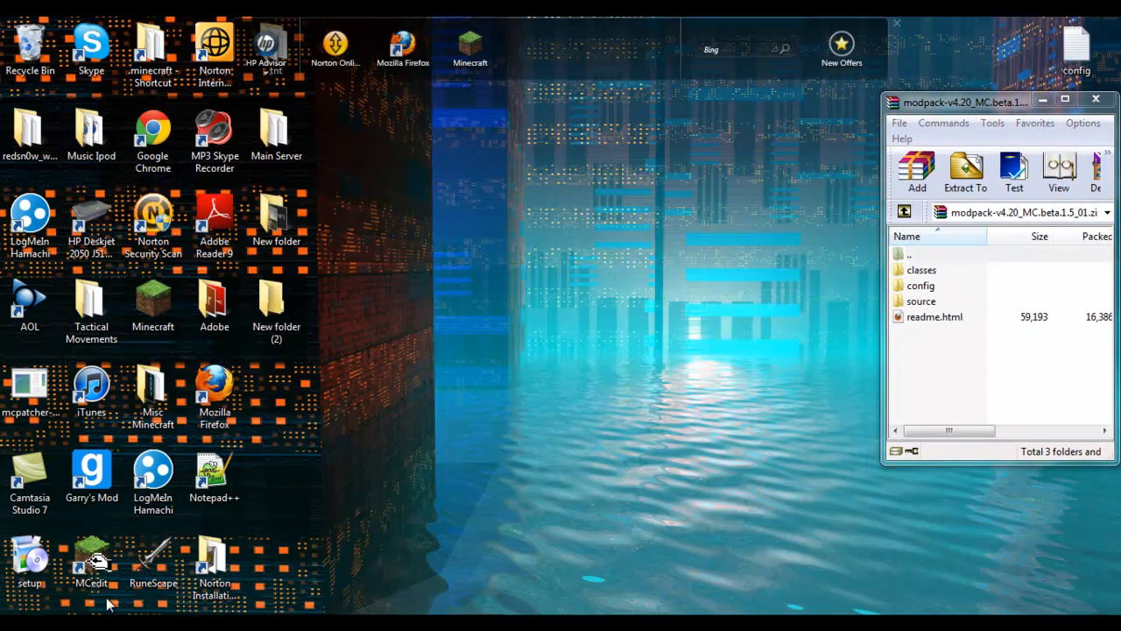
Navigate via %APPDATA% to Roaming\.minecraft\bin, where minecraft.jar is listed.
click(13, 626)
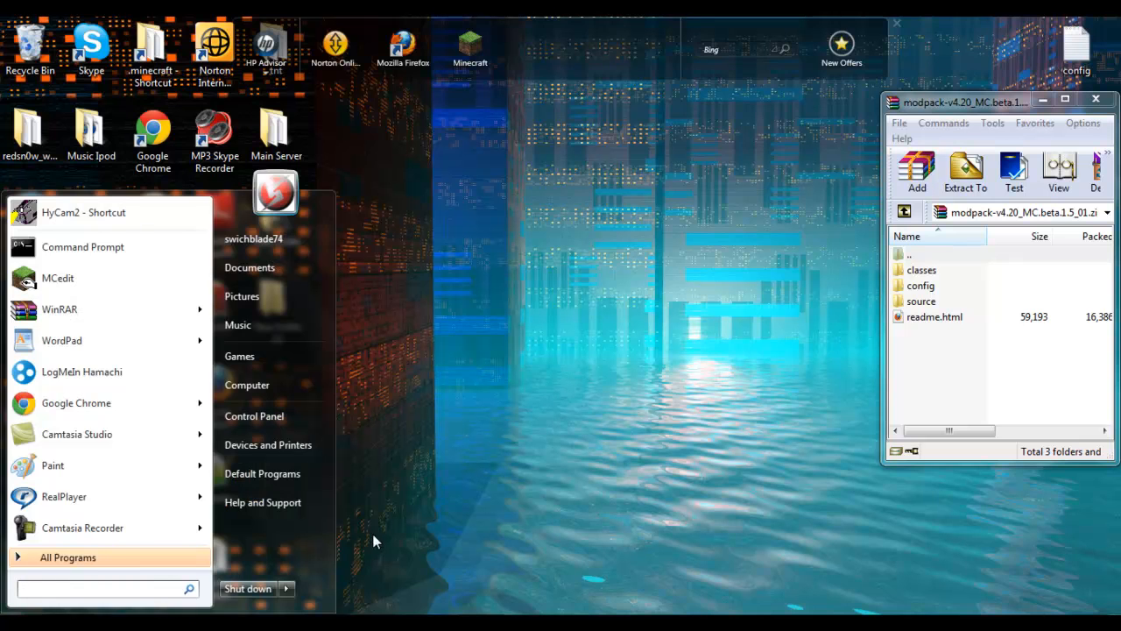
mouse_move(530, 547)
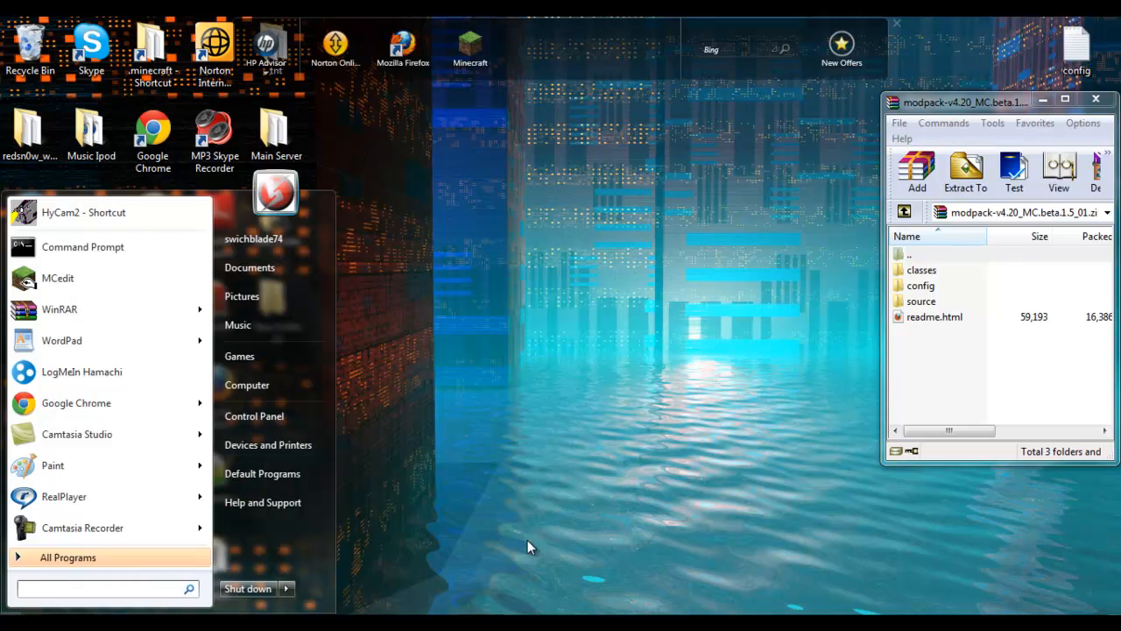
text(%APP)
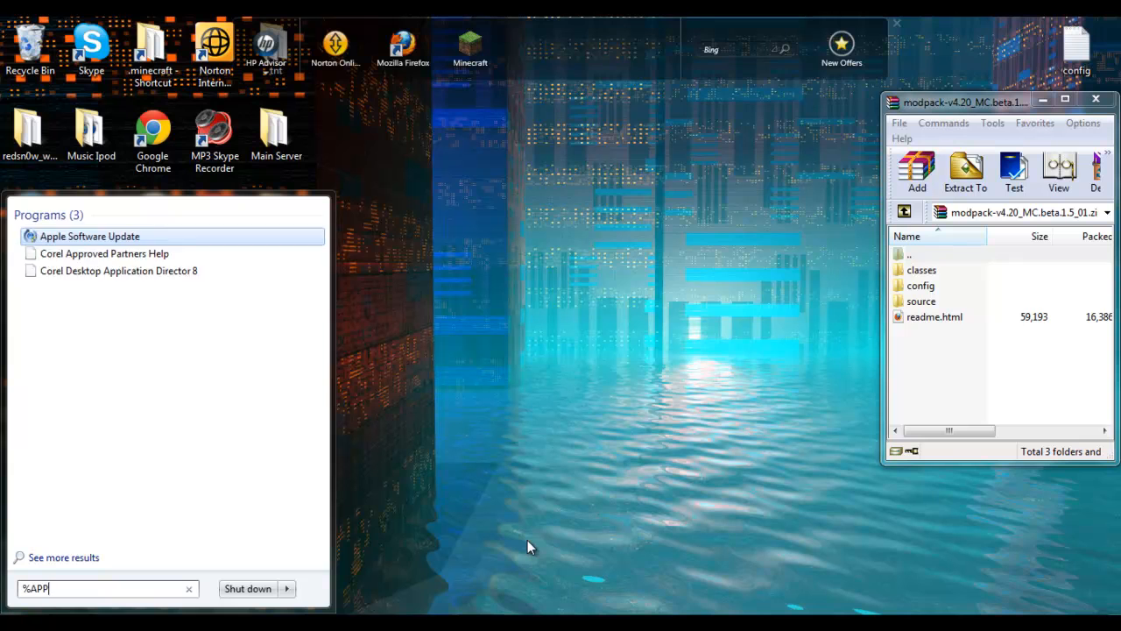
text(DATA%)
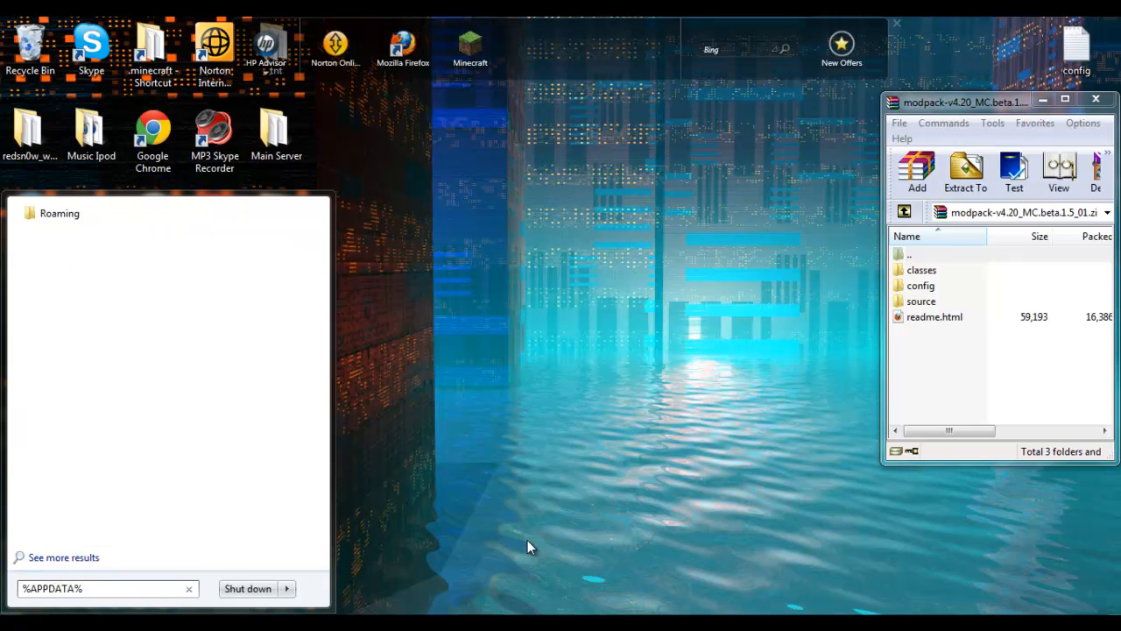
click(58, 213)
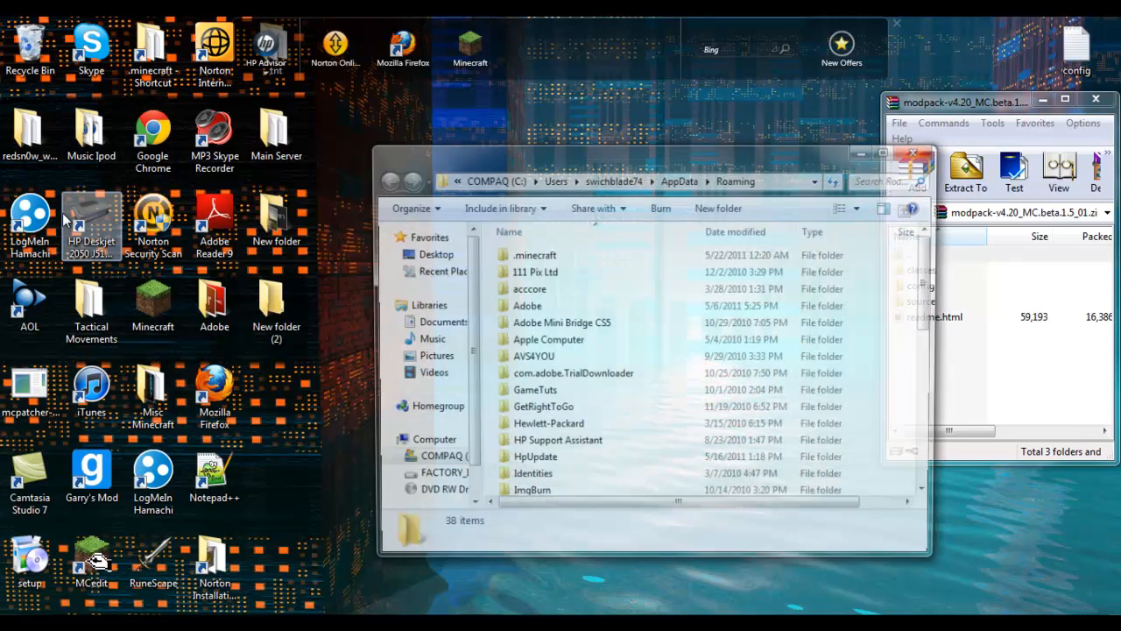
double_click(534, 255)
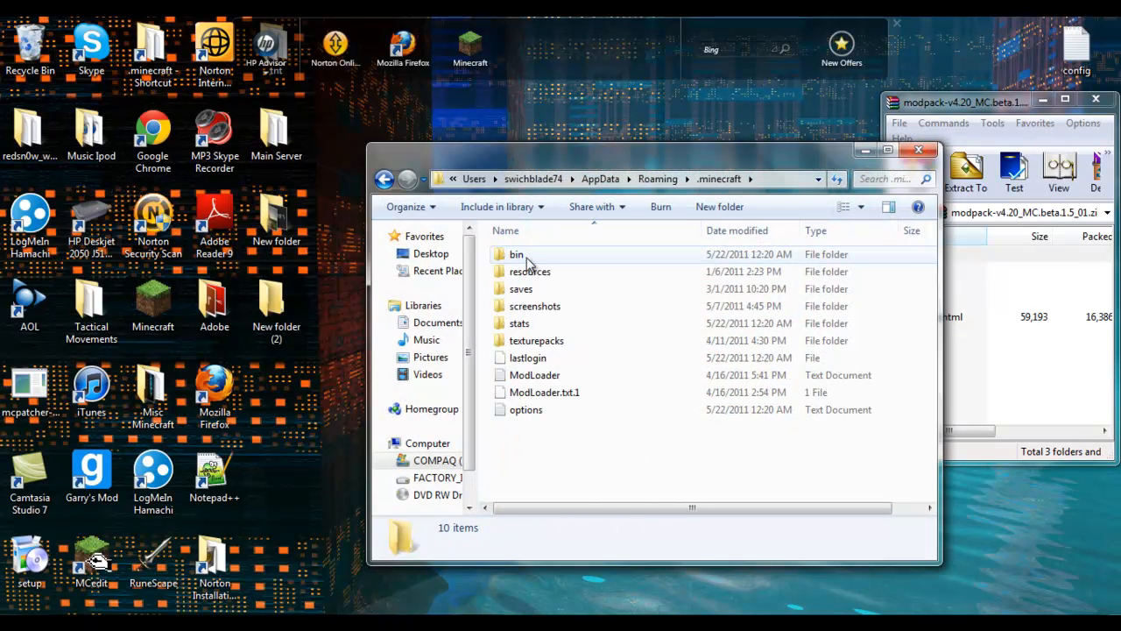
double_click(516, 254)
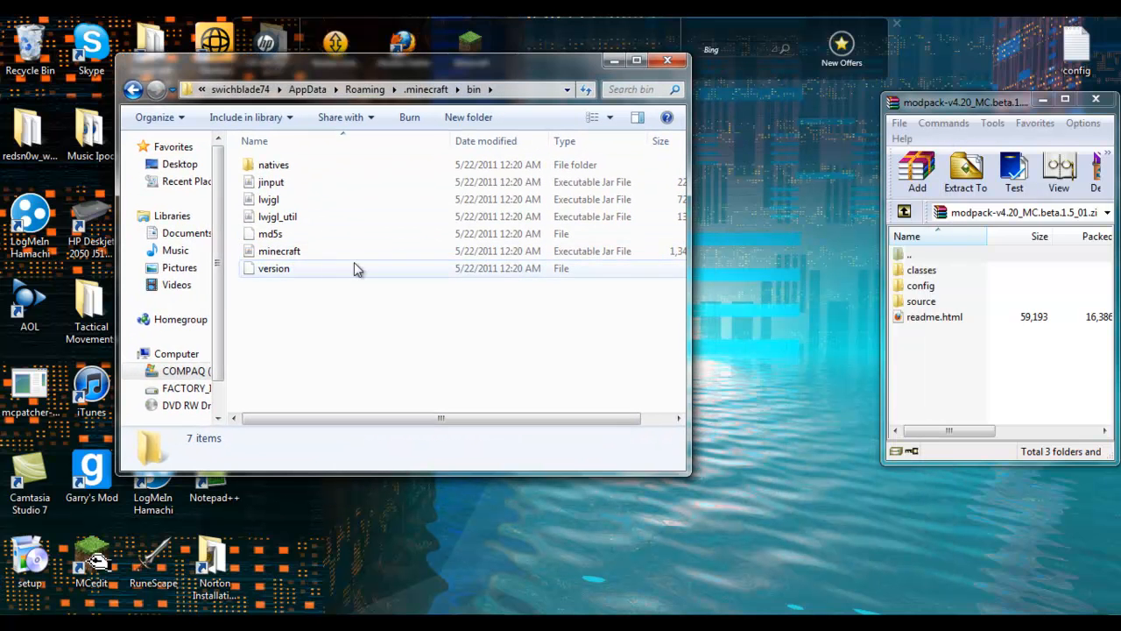
Open minecraft.jar from the bin folder as an archive in WinRAR.
right_click(279, 250)
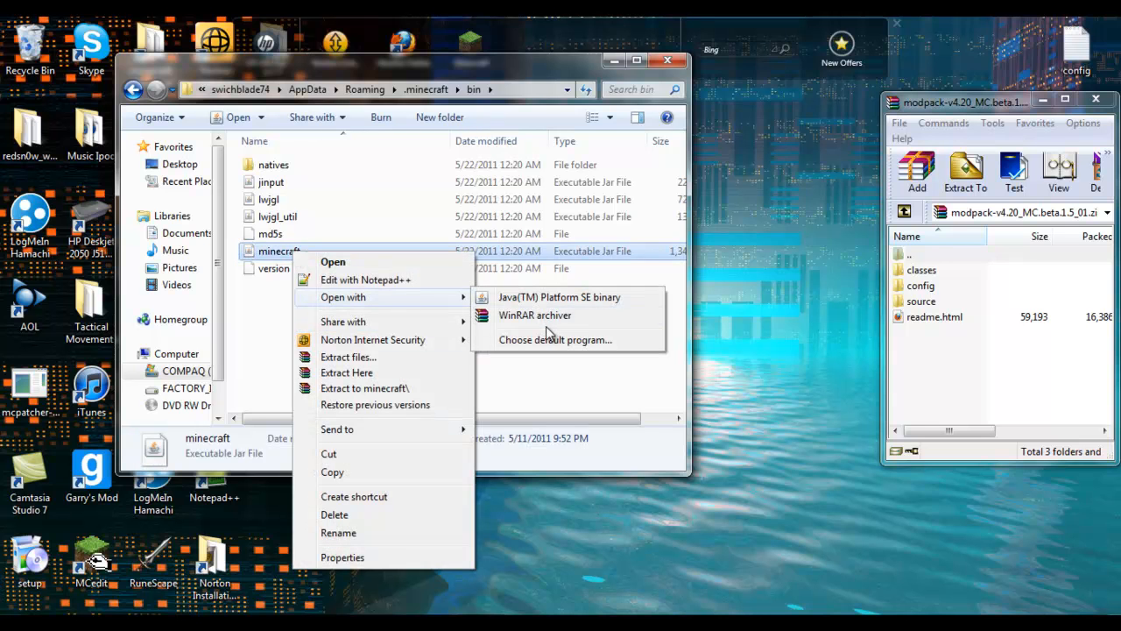
click(534, 314)
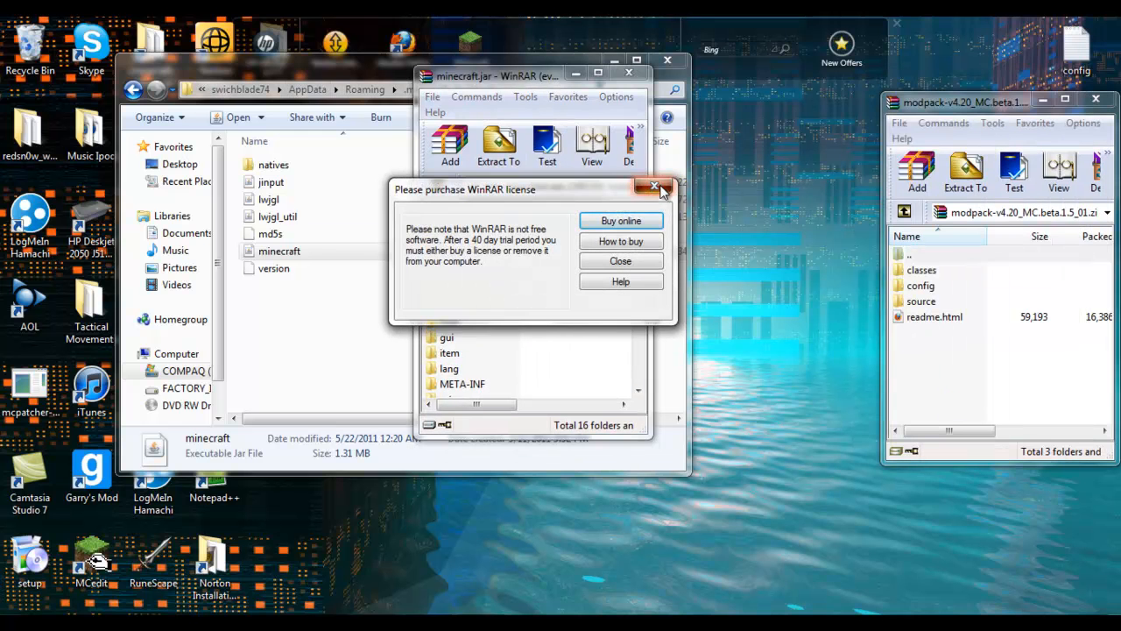
click(653, 187)
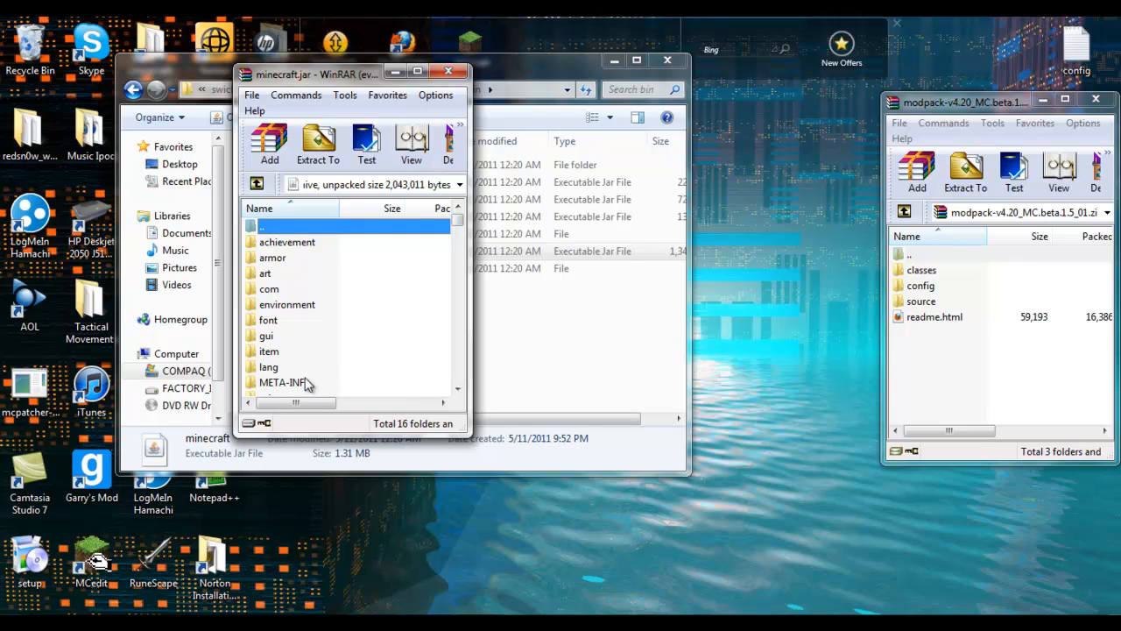
mouse_move(300, 393)
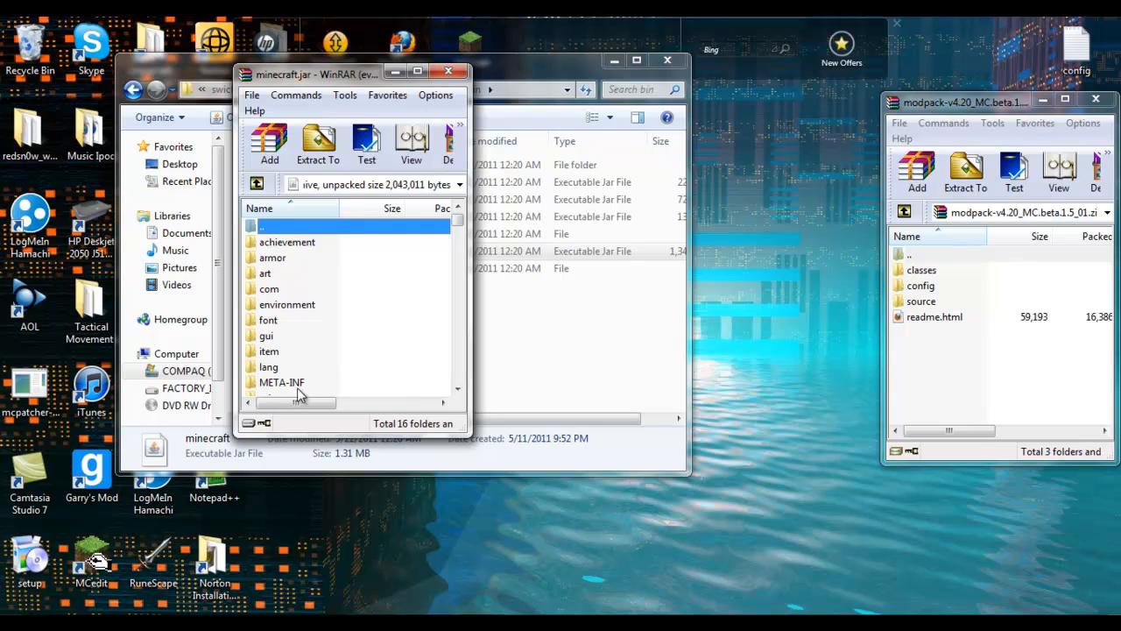
Delete the META-INF folder from minecraft.jar.
click(282, 382)
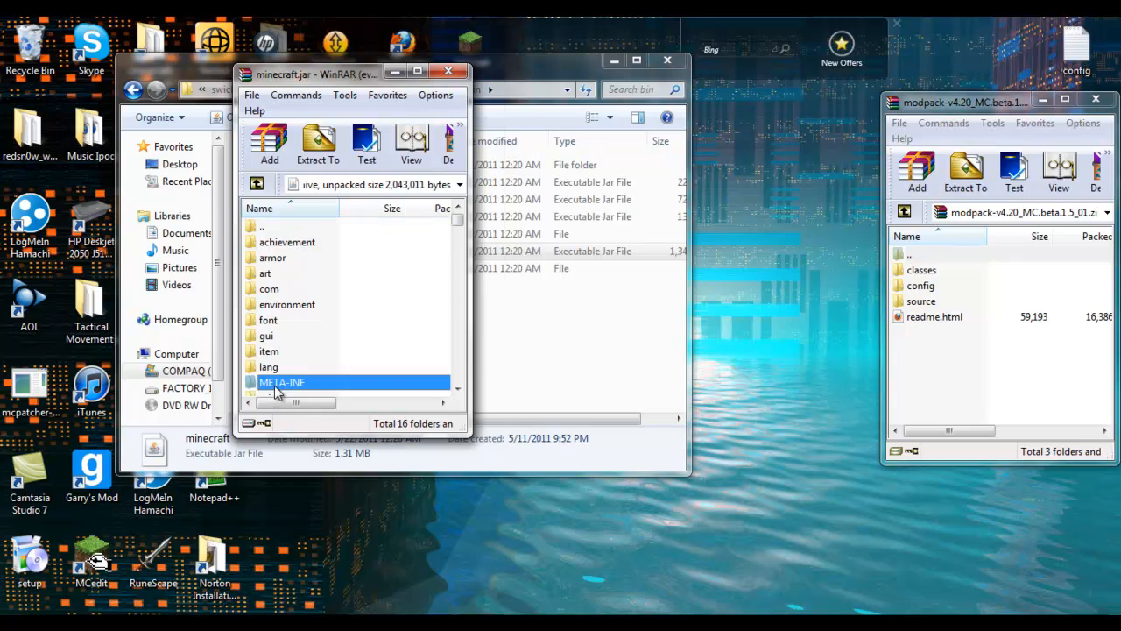
right_click(282, 382)
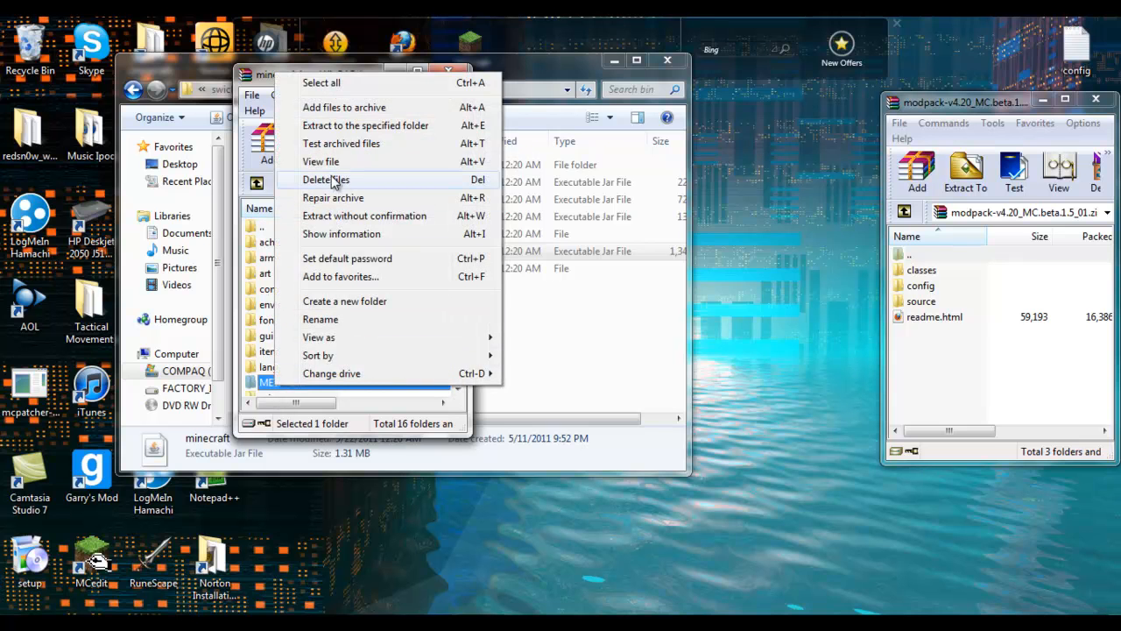
click(326, 180)
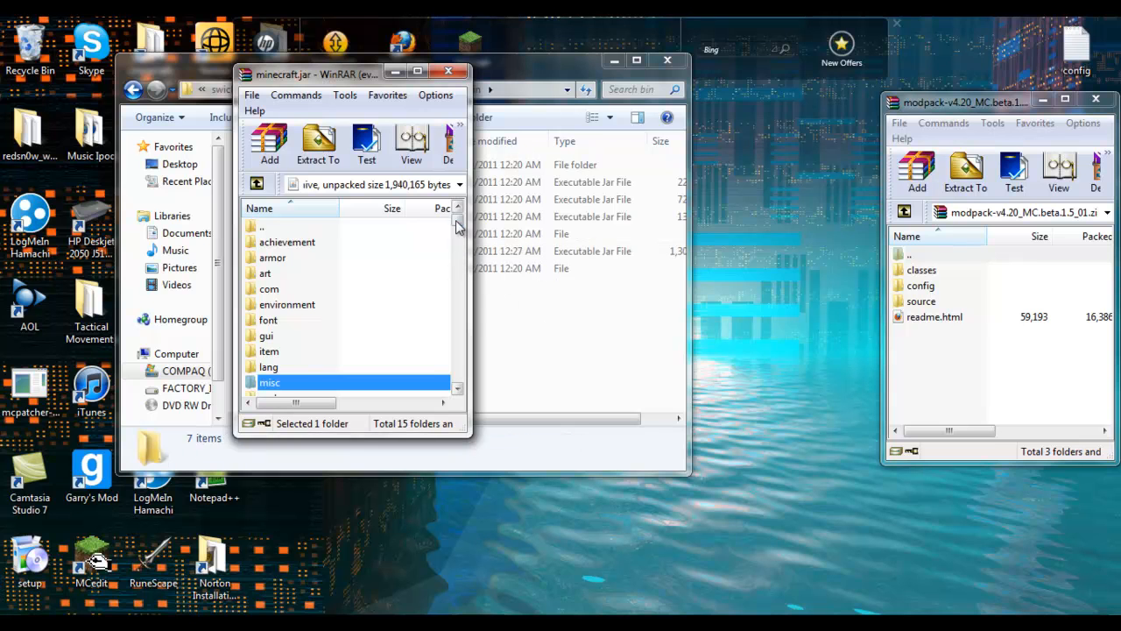
mouse_move(342, 244)
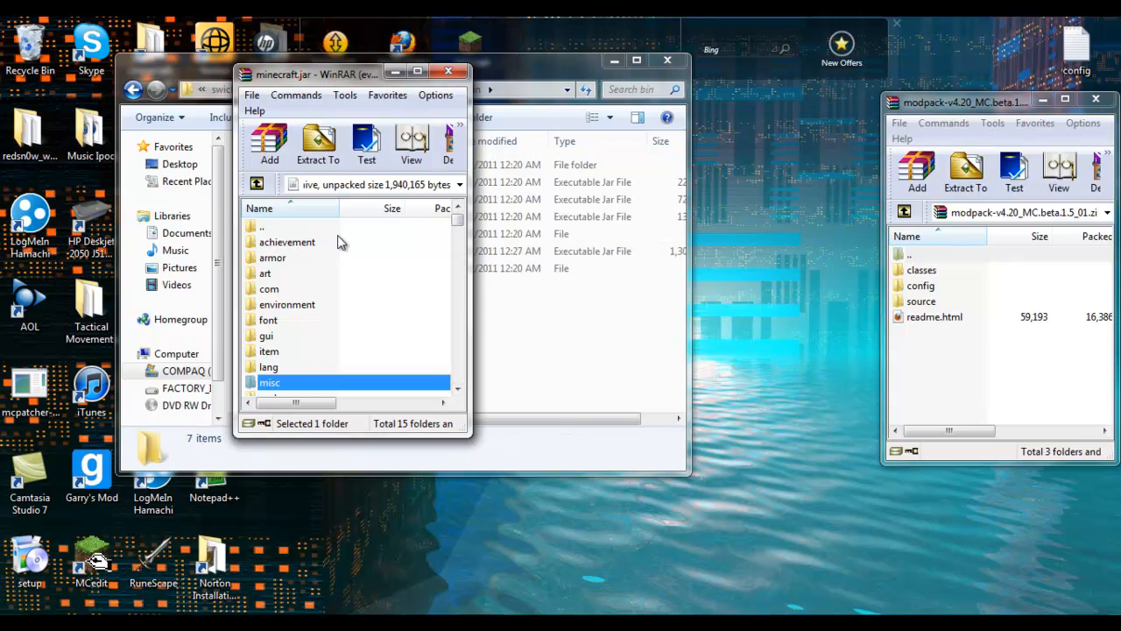
mouse_move(441, 243)
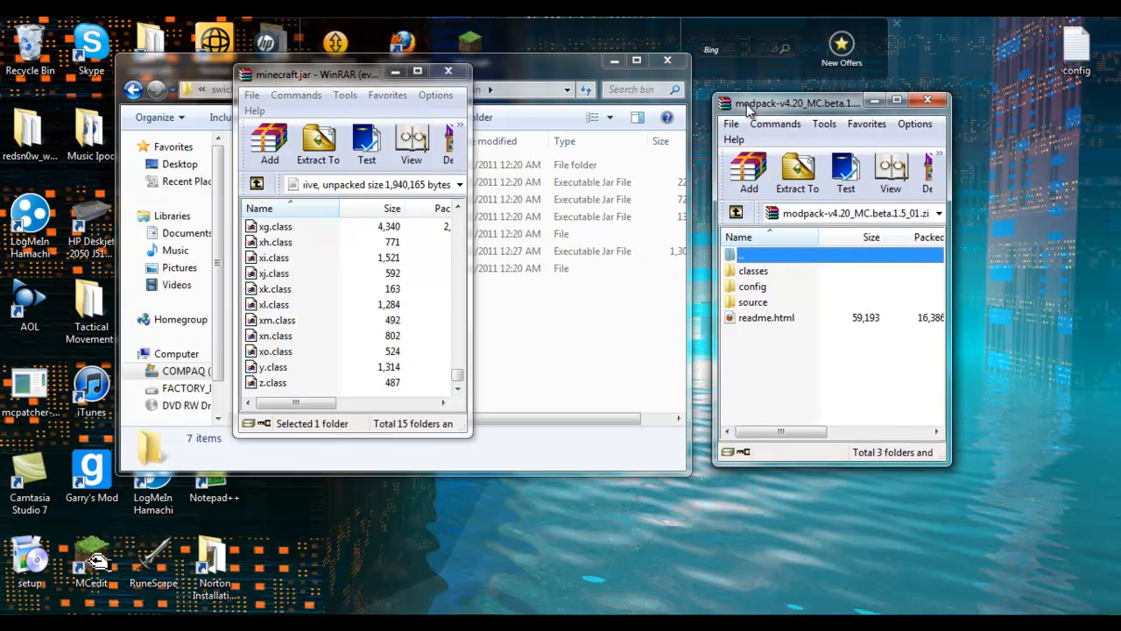
Select all files in the modpack's classes folder for copying into minecraft.jar.
double_click(753, 270)
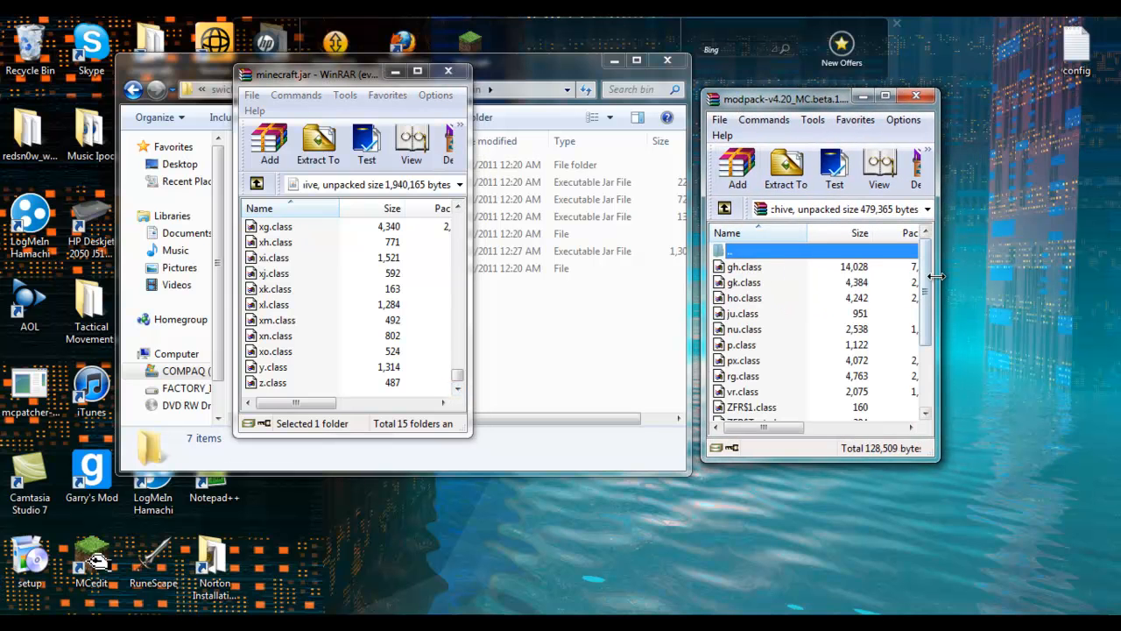
scroll(down, 3)
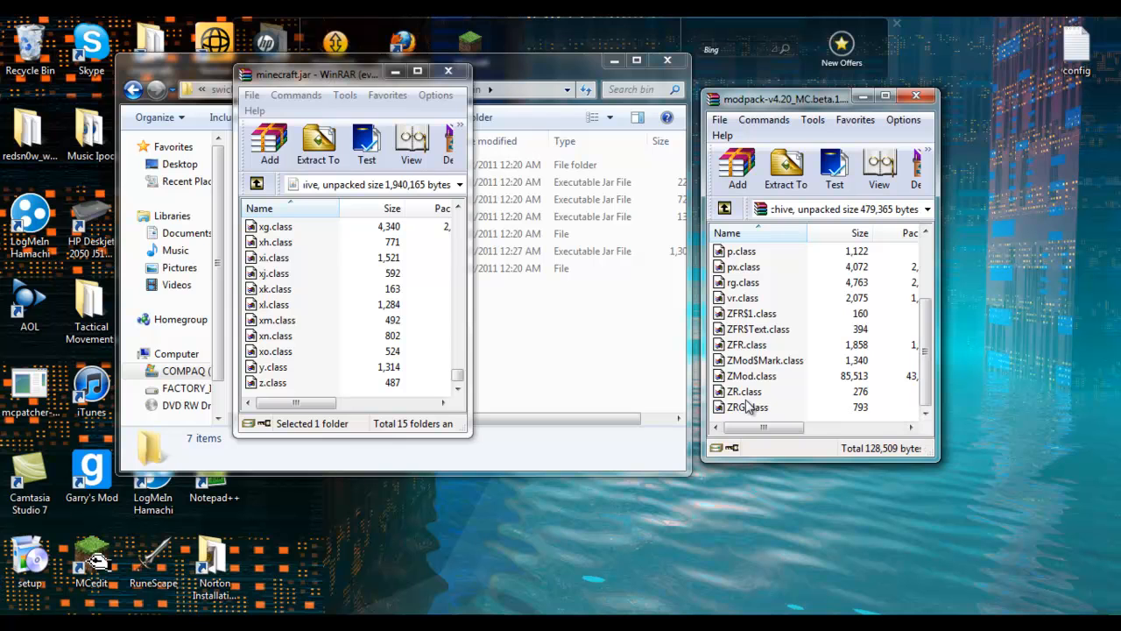
click(747, 407)
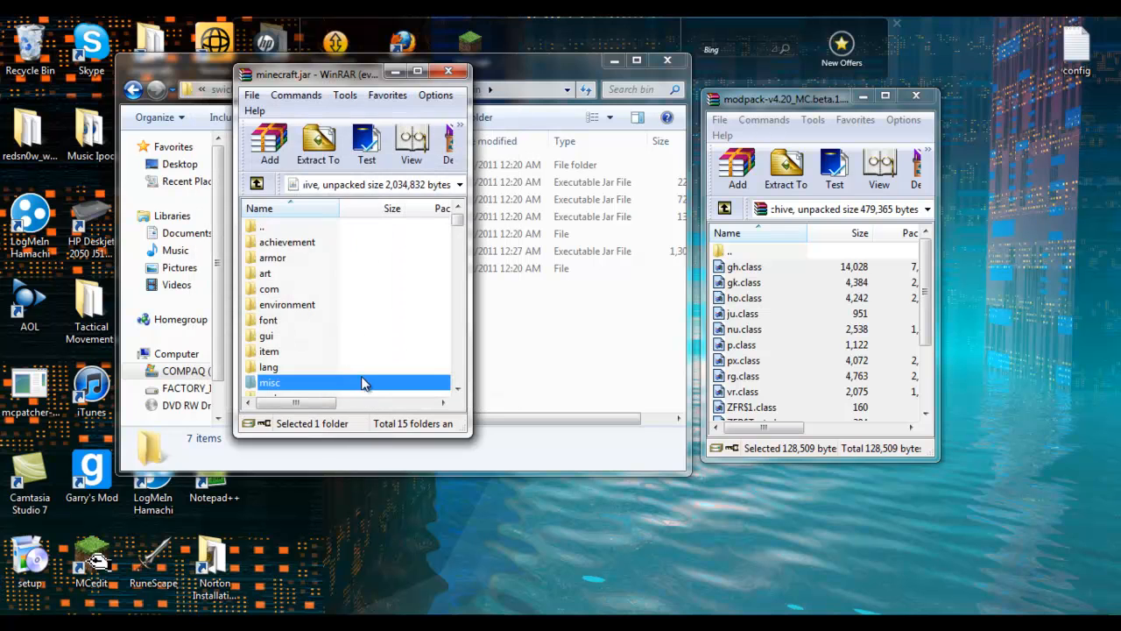
mouse_move(465, 101)
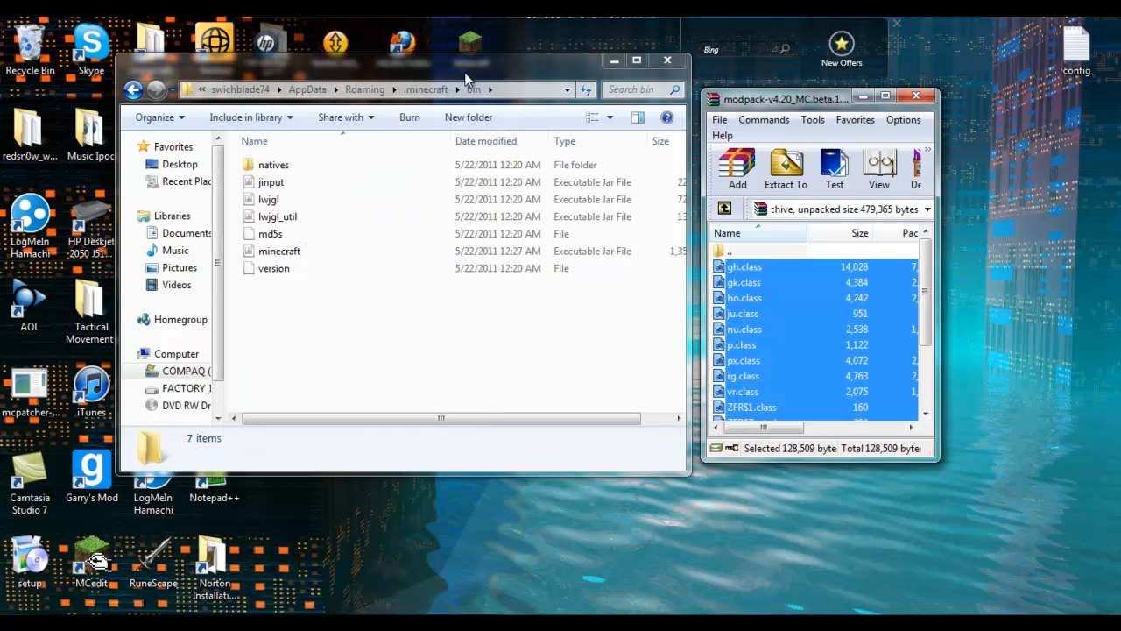
Create a new folder named Mods in .minecraft and open it.
click(134, 89)
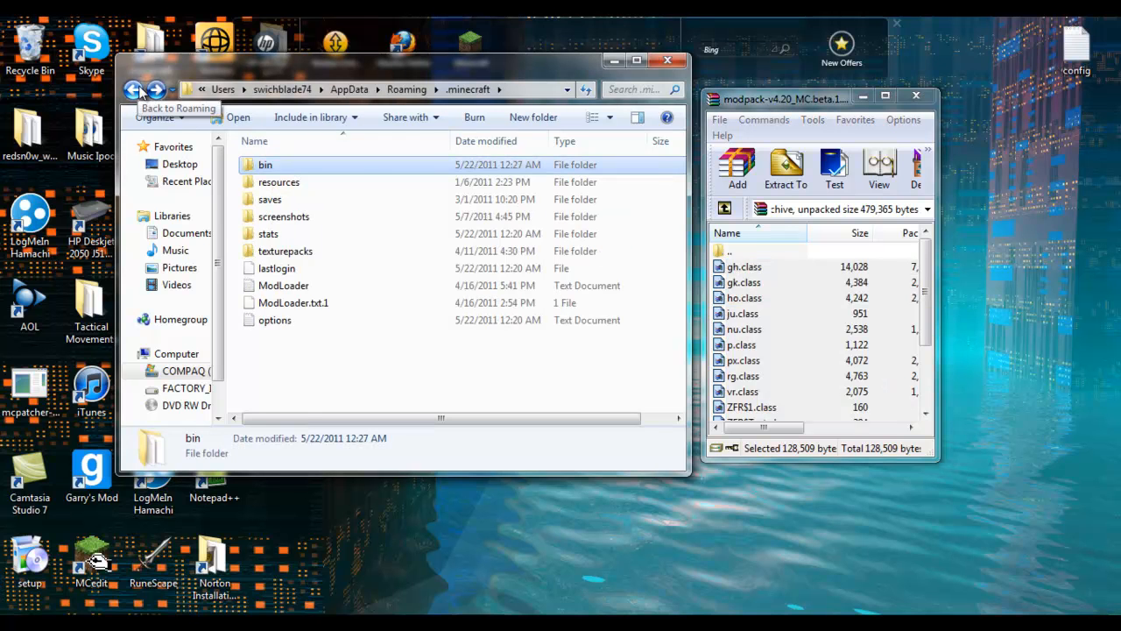
mouse_move(478, 173)
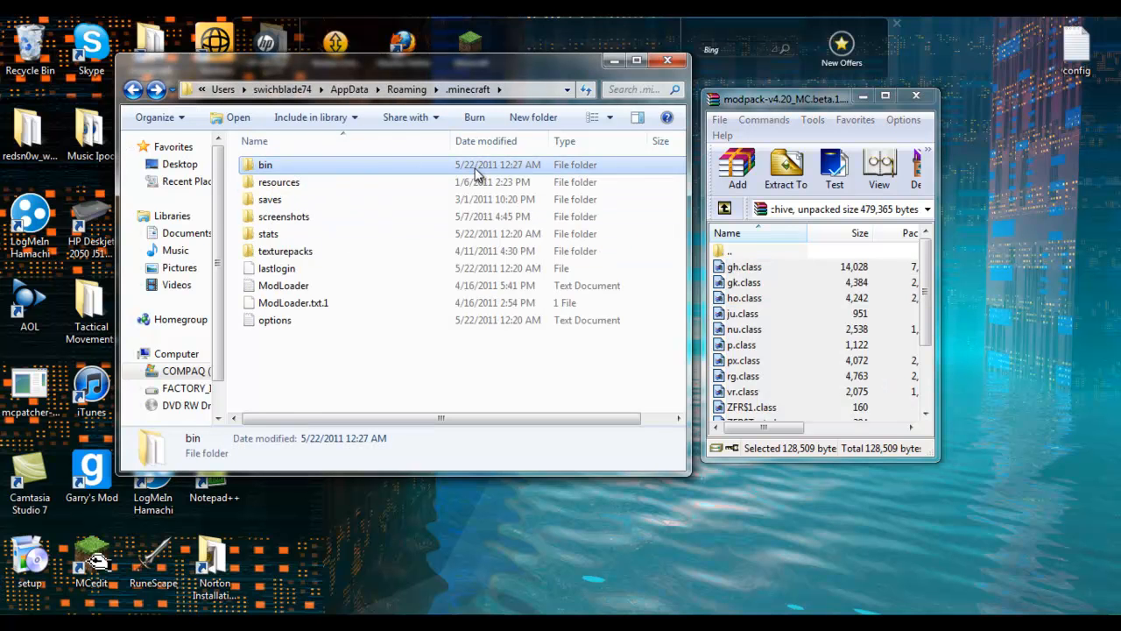
right_click(279, 356)
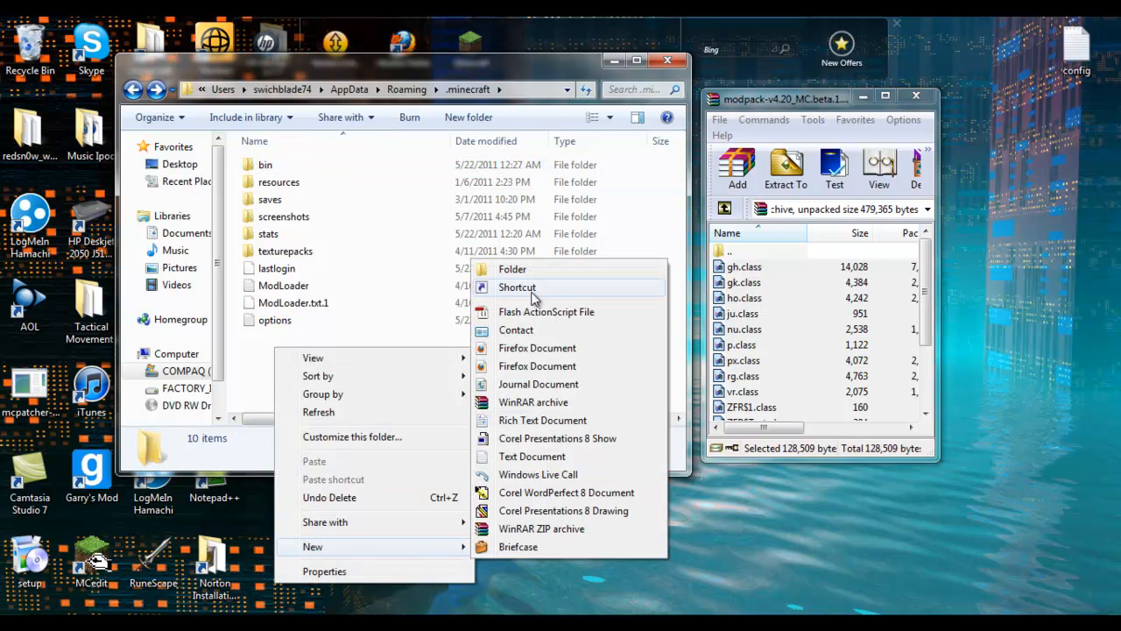
click(512, 269)
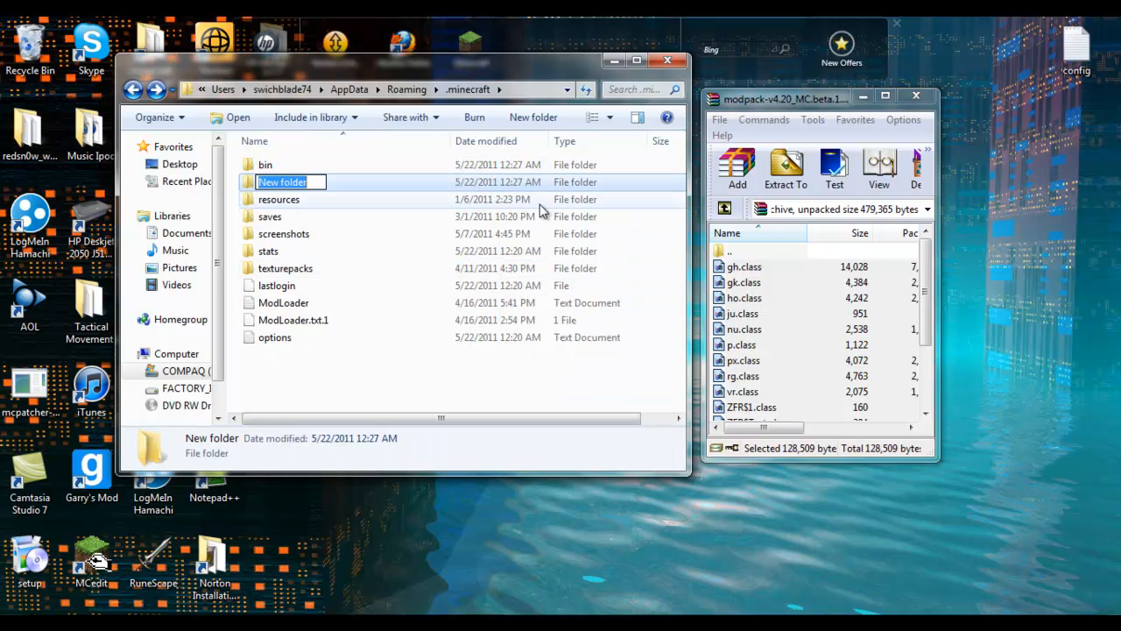
text(Mods)
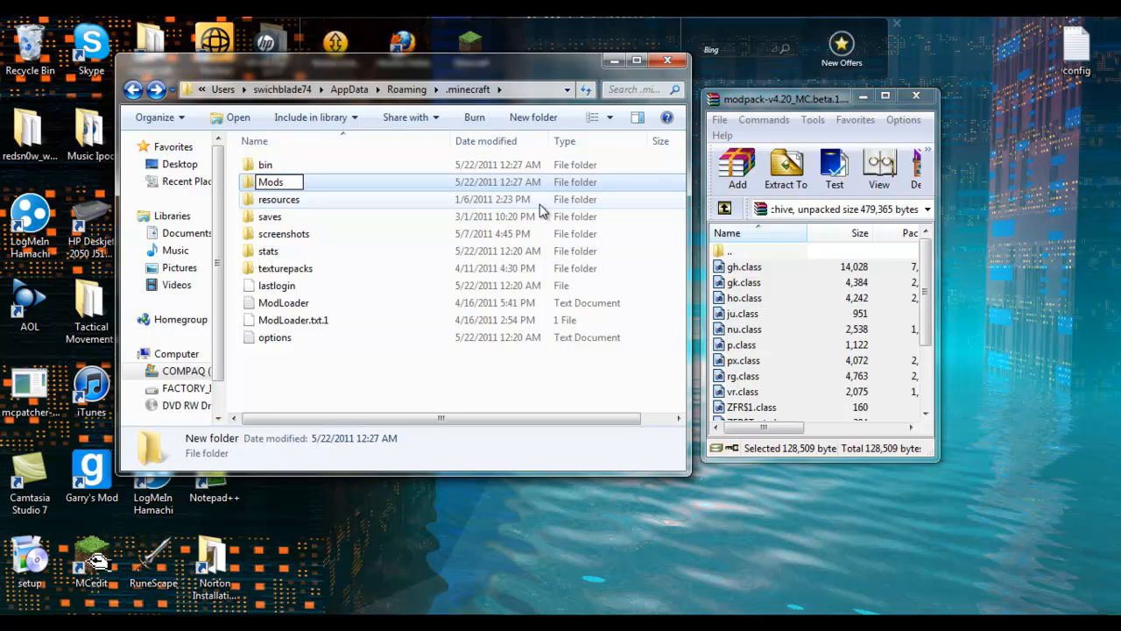
double_click(271, 182)
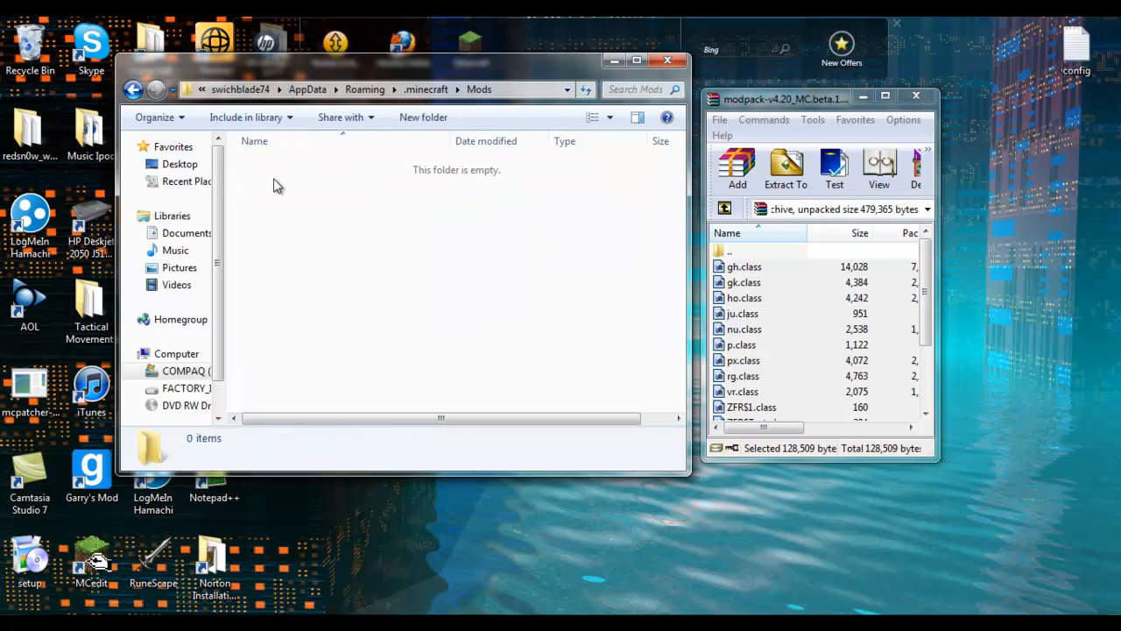
Create a new folder named Zombe inside Mods and open it.
right_click(276, 184)
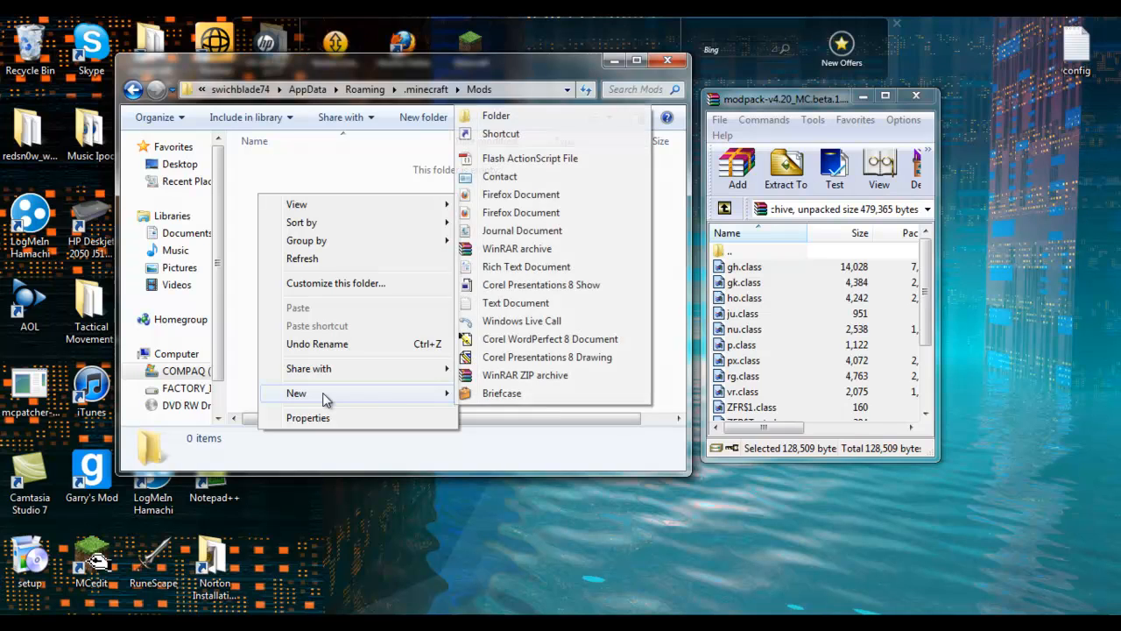
click(496, 115)
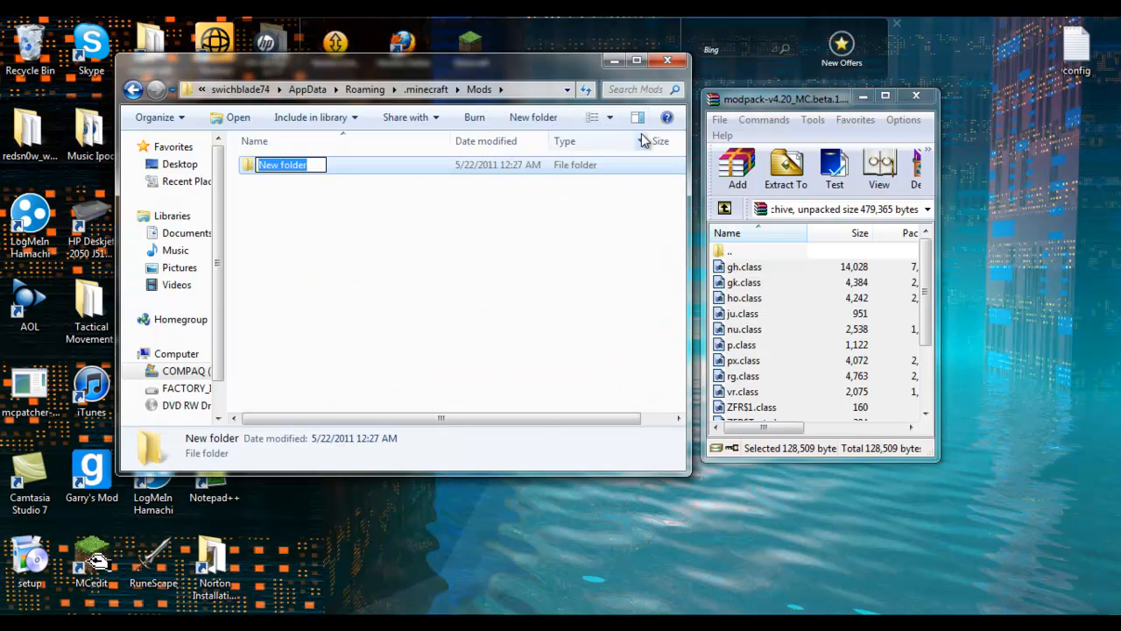
text(Zombe)
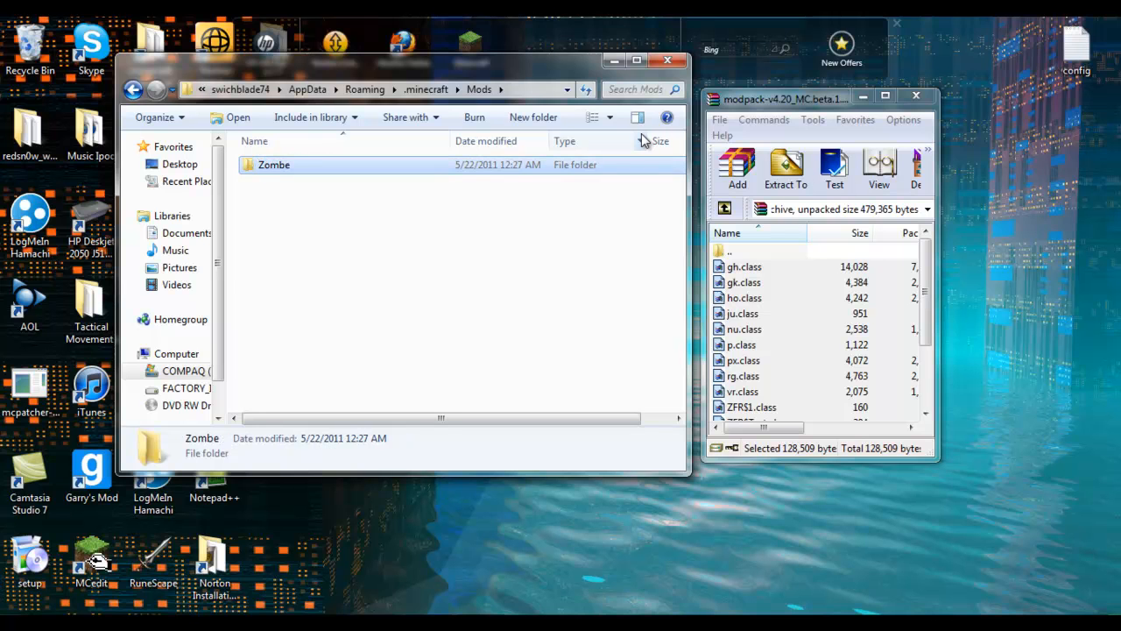
double_click(275, 165)
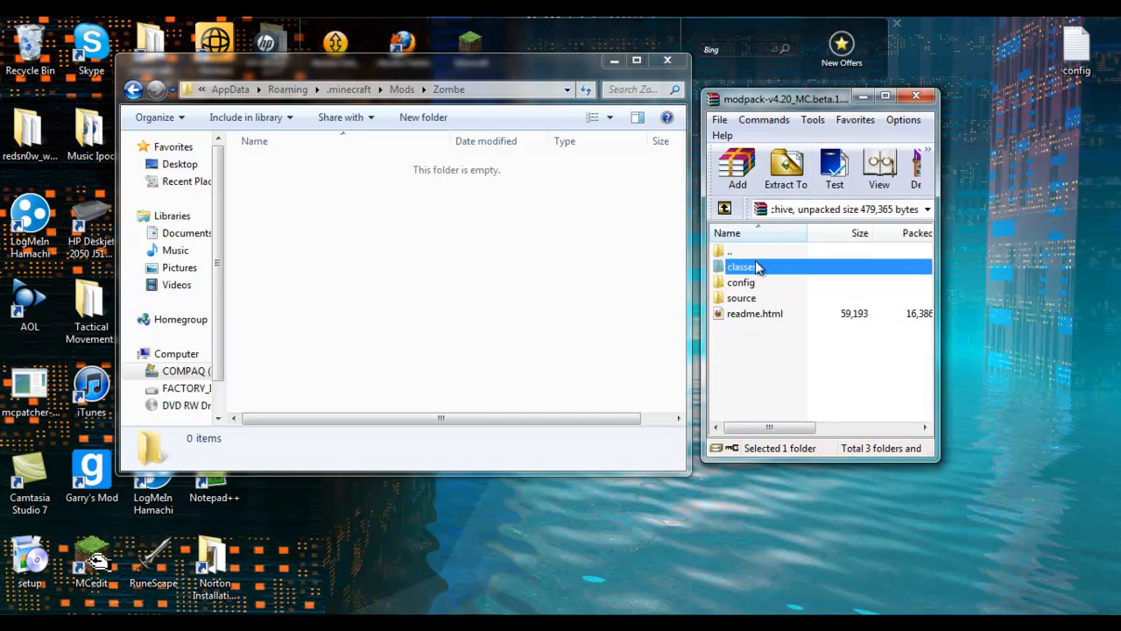
Copy all nine config text files from the modpack's config folder into the Zombe folder.
double_click(741, 282)
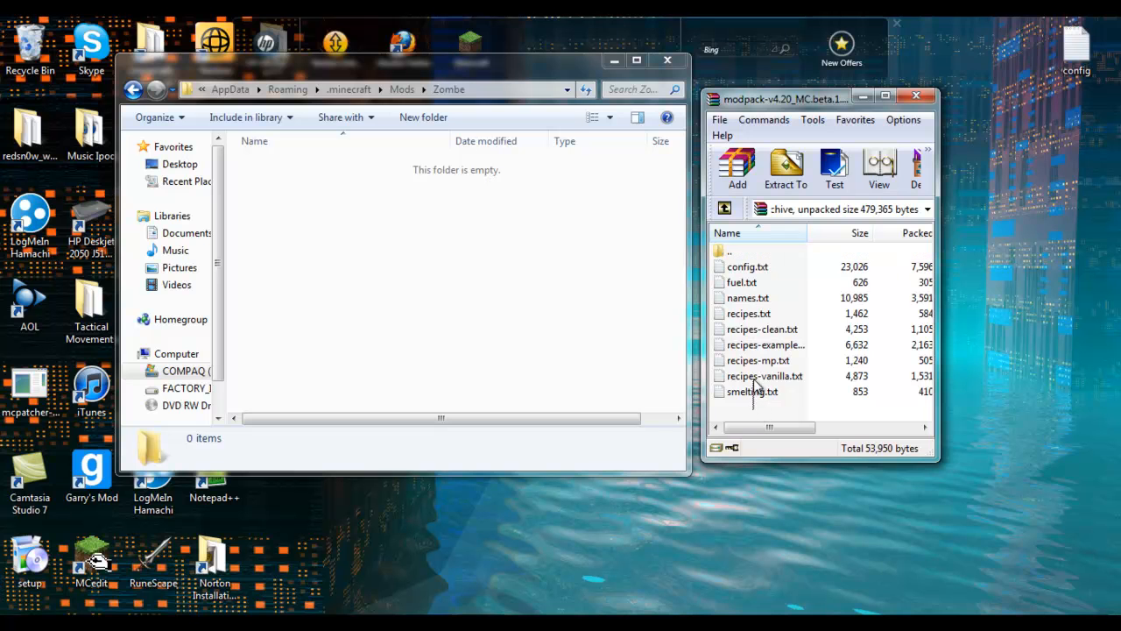
key(ctrl+a)
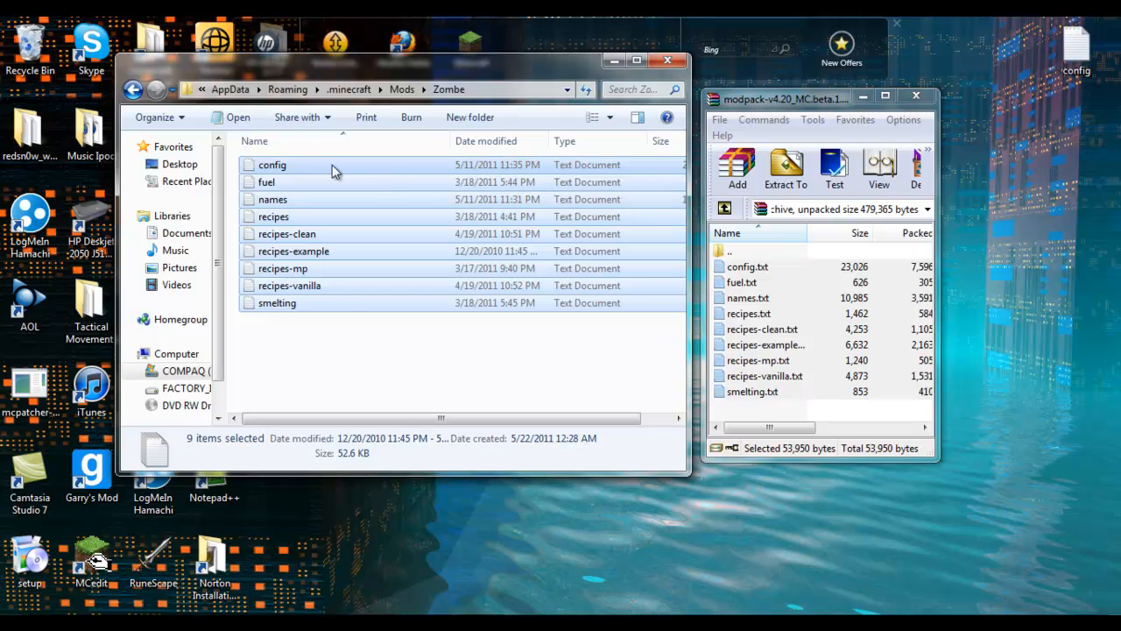
mouse_move(293, 169)
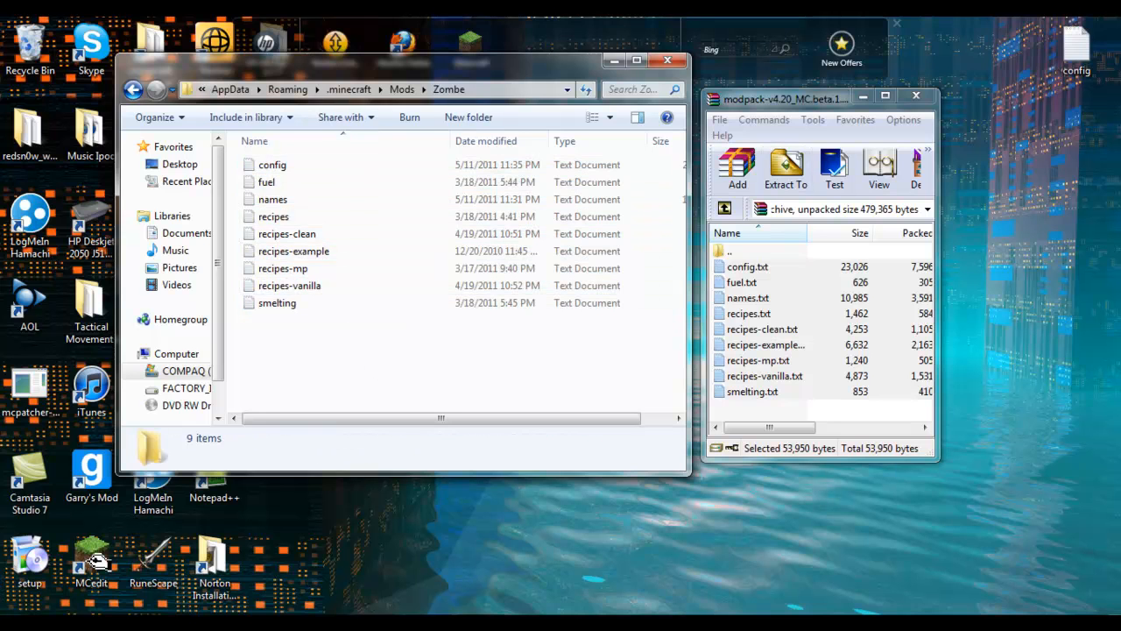
click(266, 181)
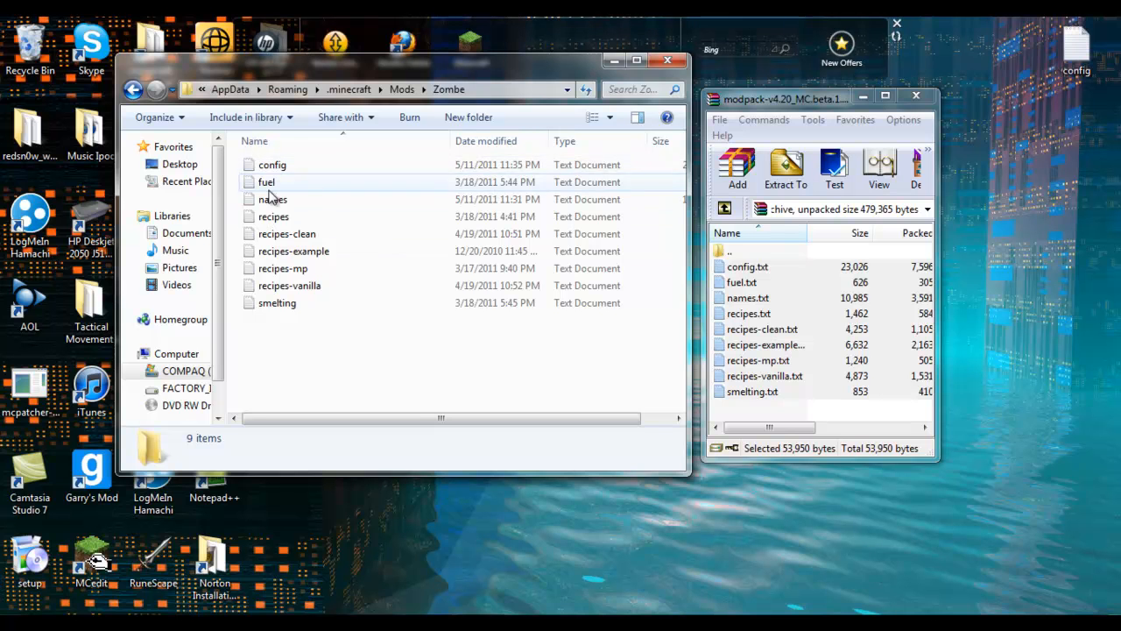
Open config.txt in Notepad and scroll to the fly mod section.
double_click(272, 165)
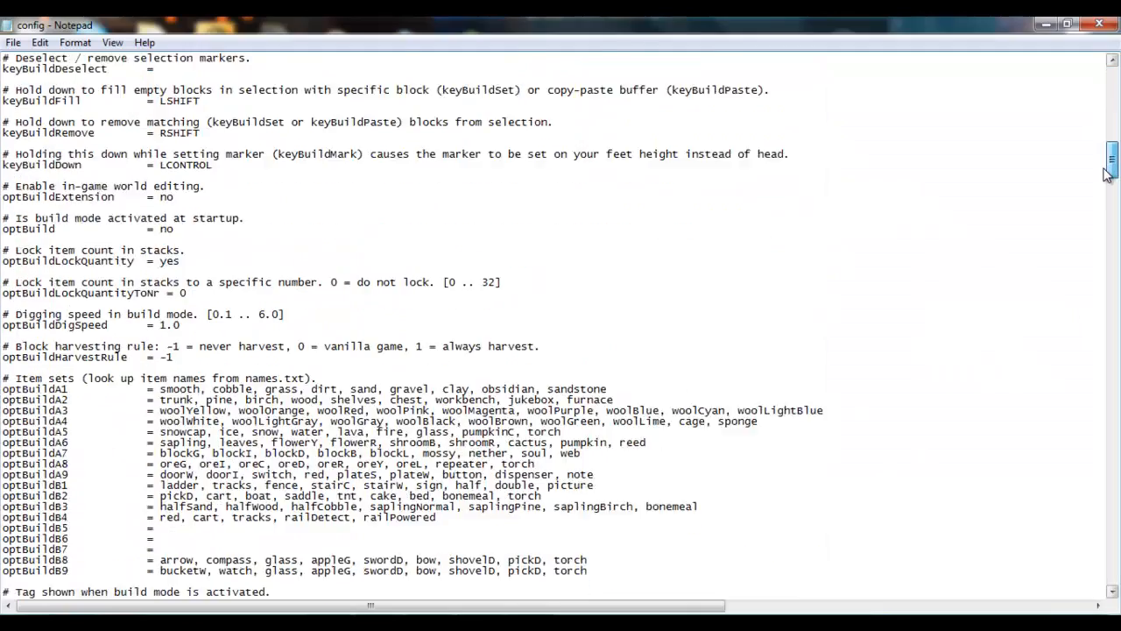
scroll(down, 3)
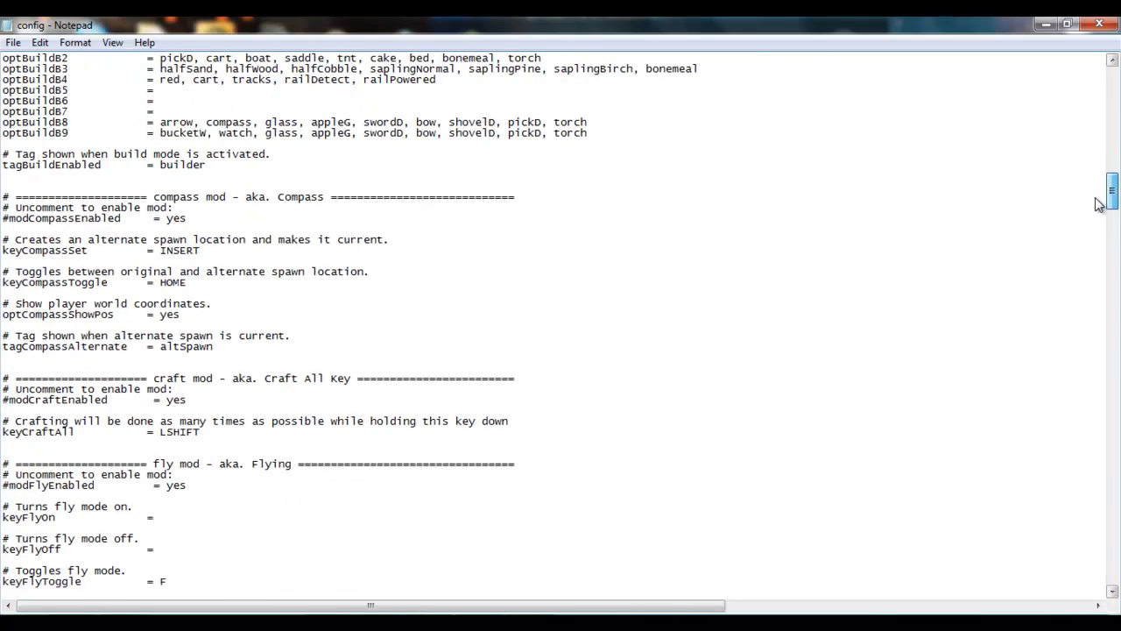
scroll(down, 3)
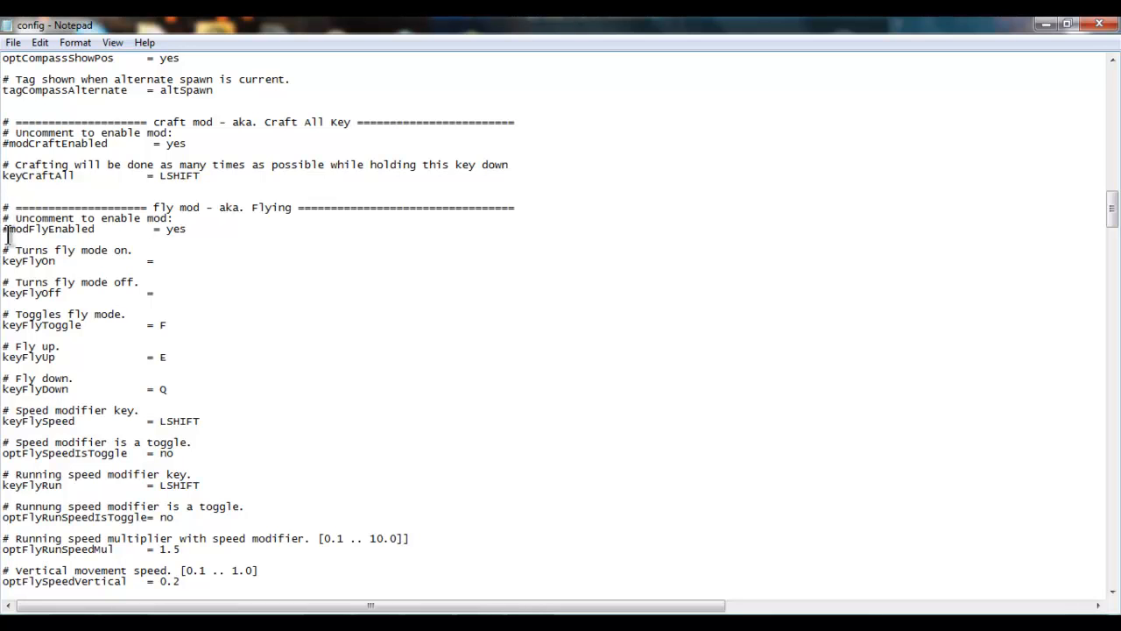
mouse_move(225, 210)
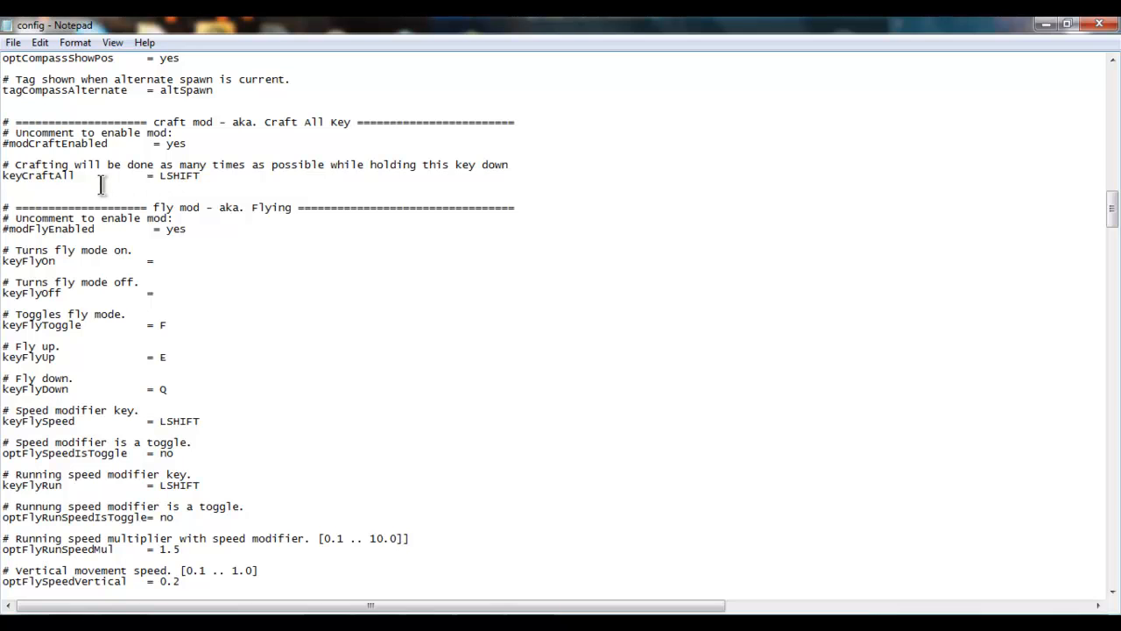
mouse_move(132, 227)
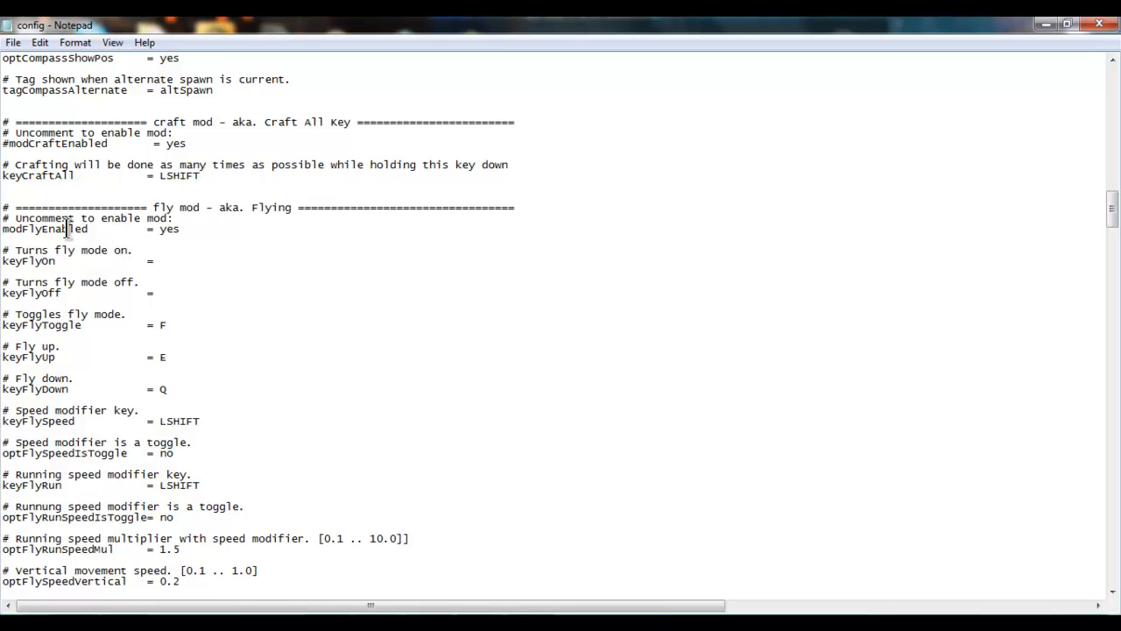
click(37, 325)
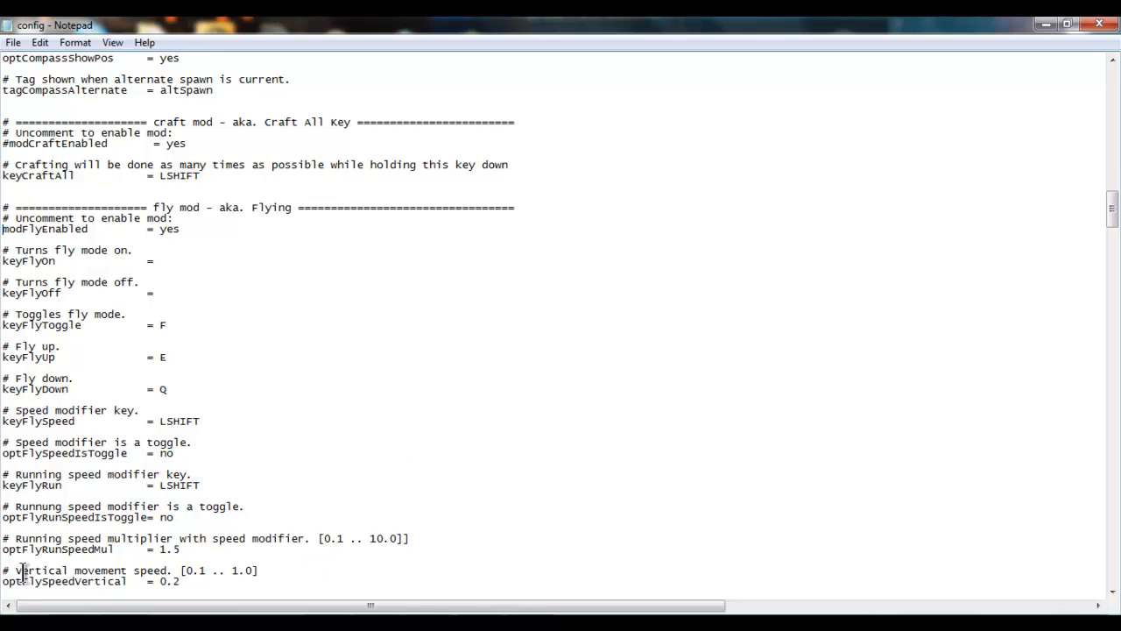
scroll(down, 3)
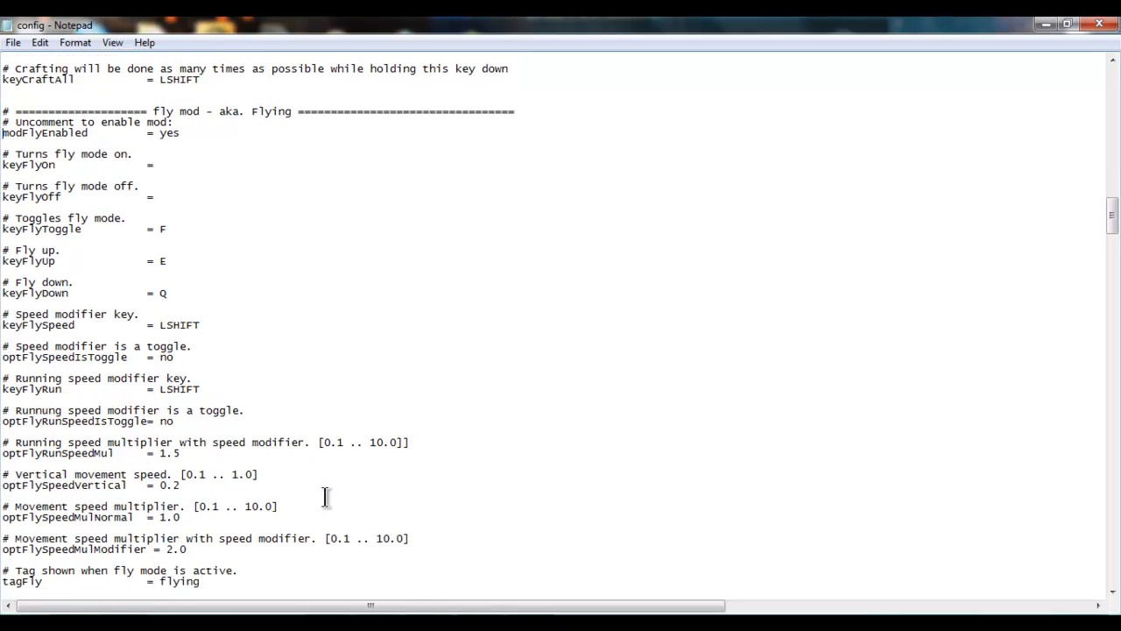
scroll(down, 3)
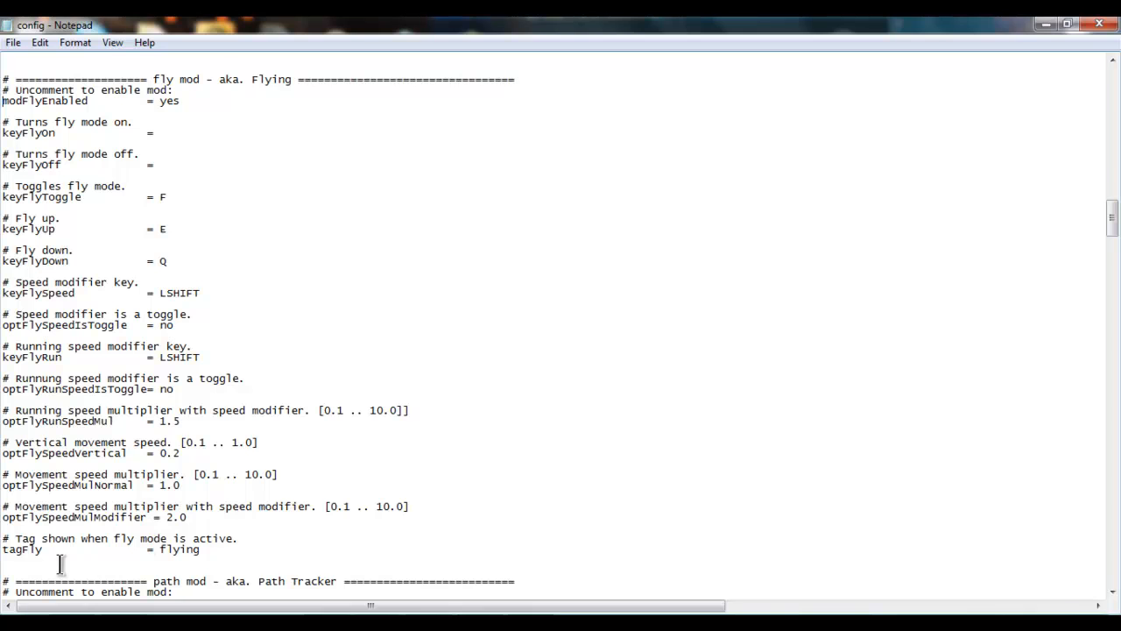
mouse_move(149, 516)
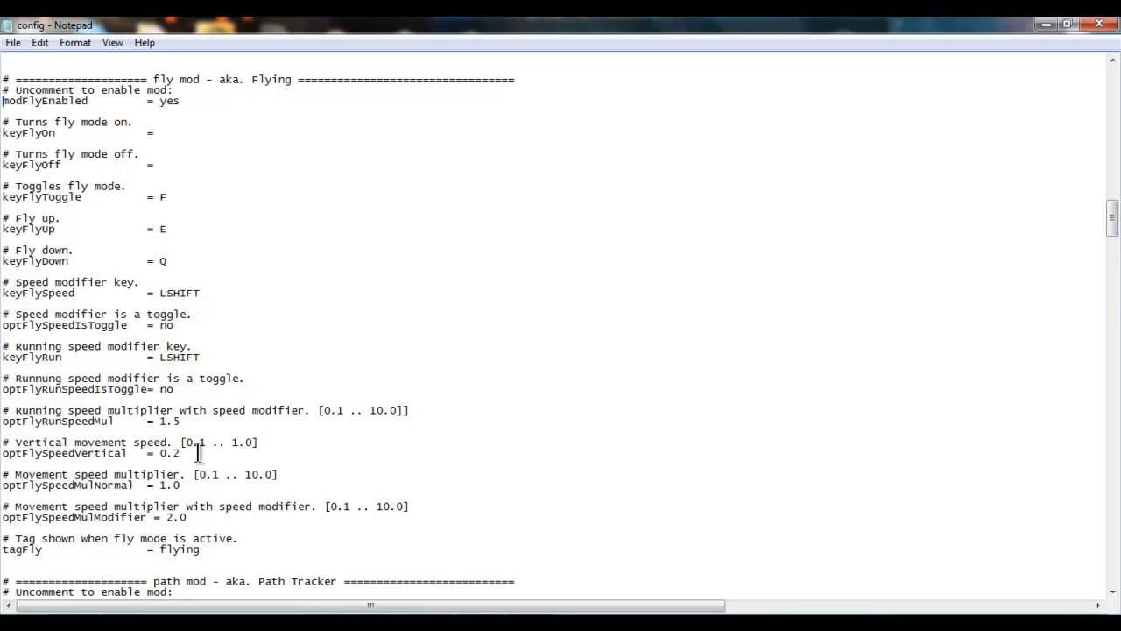
scroll(up, 3)
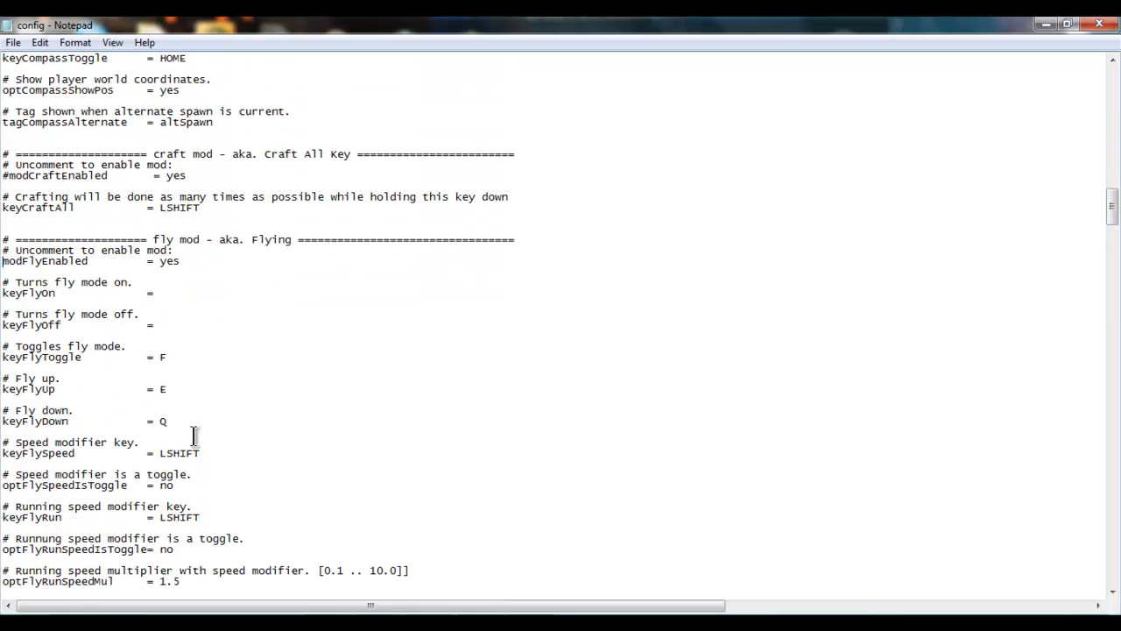
mouse_move(273, 300)
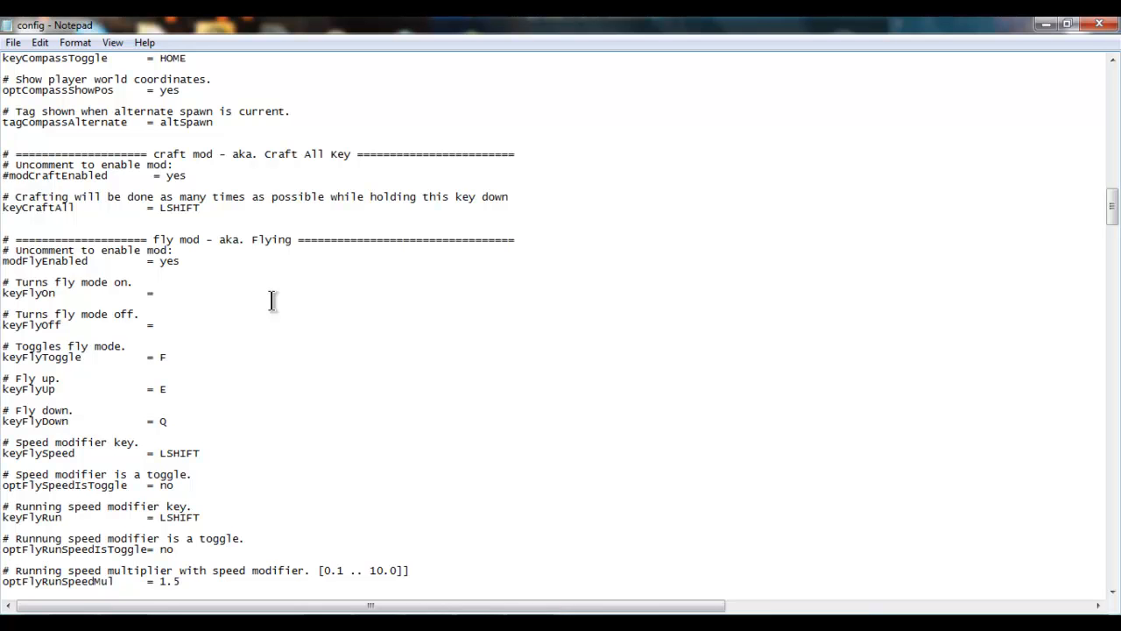
mouse_move(1100, 24)
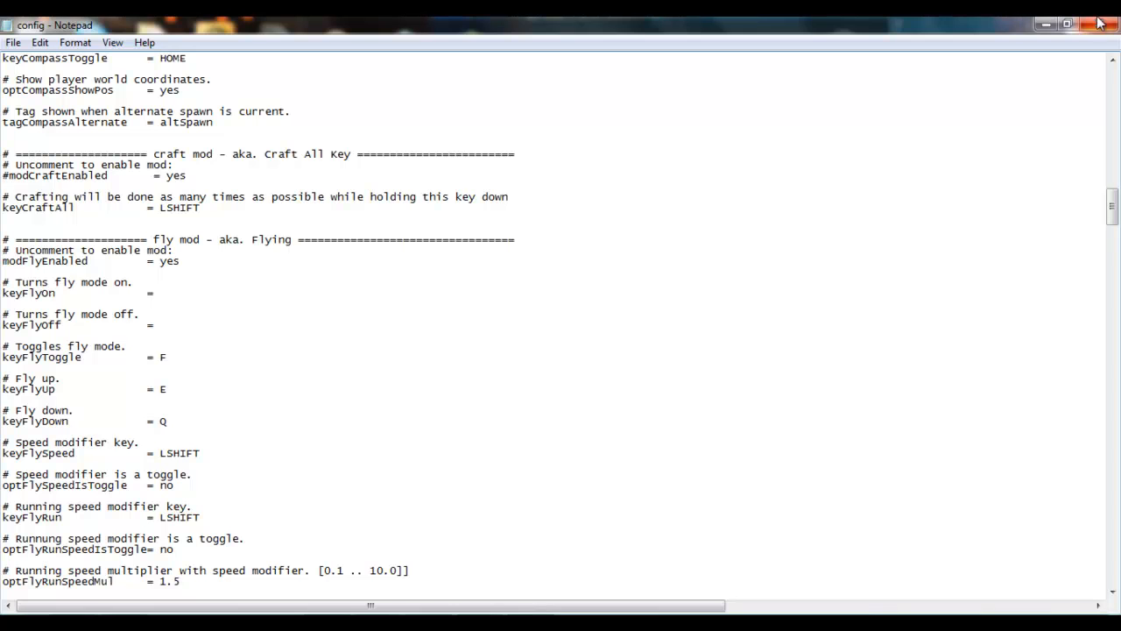
Close Notepad without saving, confirm deleting the old Zombe config, and return to .minecraft.
click(1099, 25)
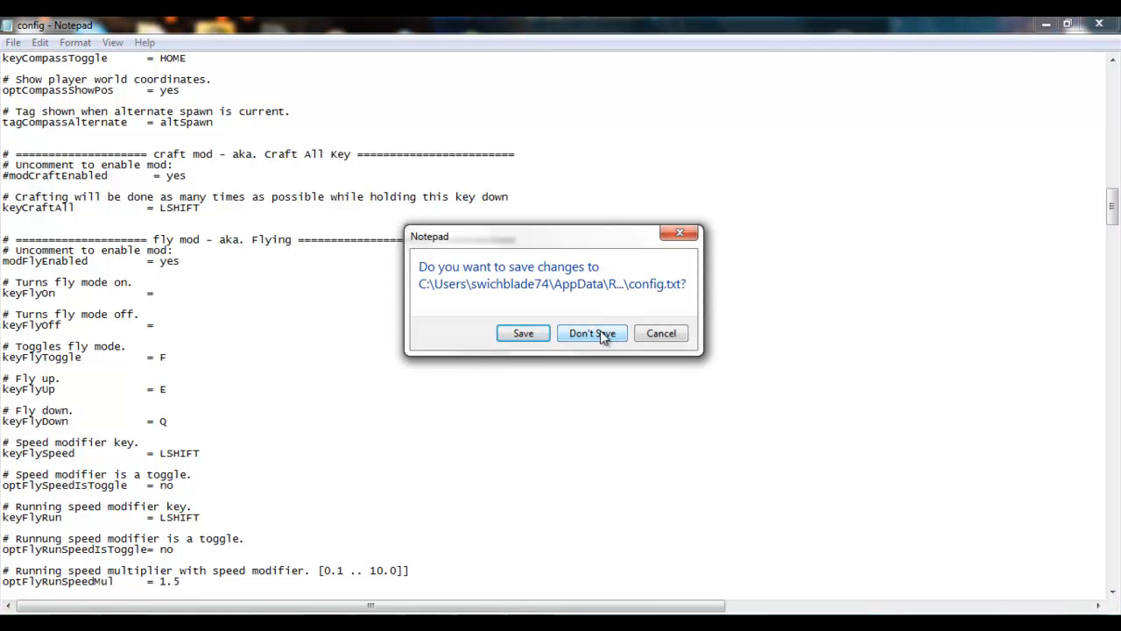
click(593, 333)
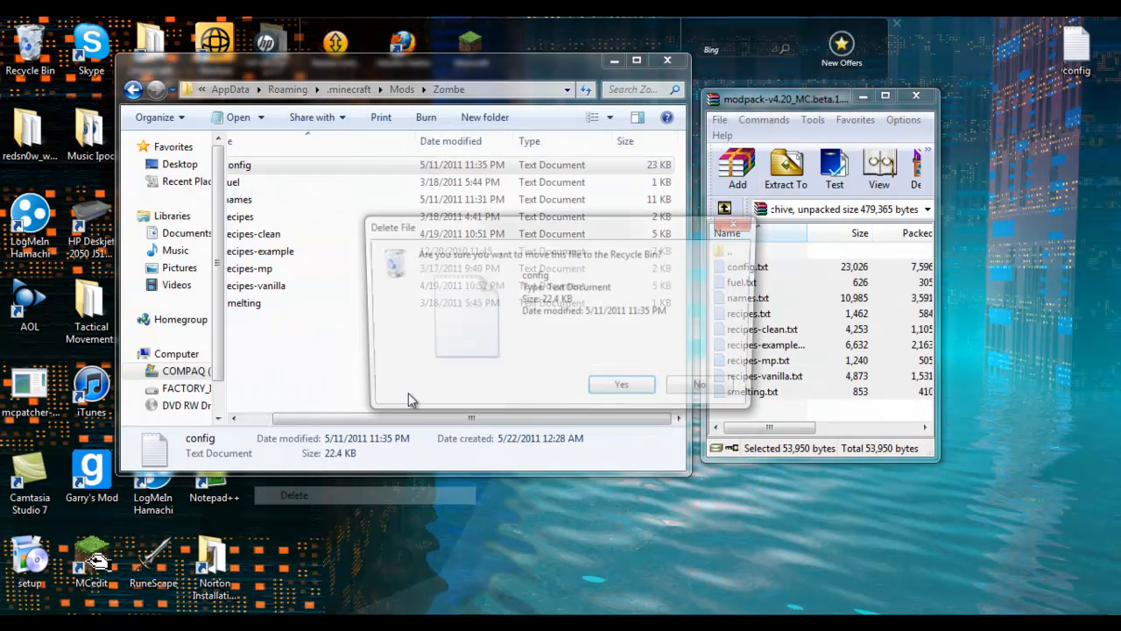
click(621, 385)
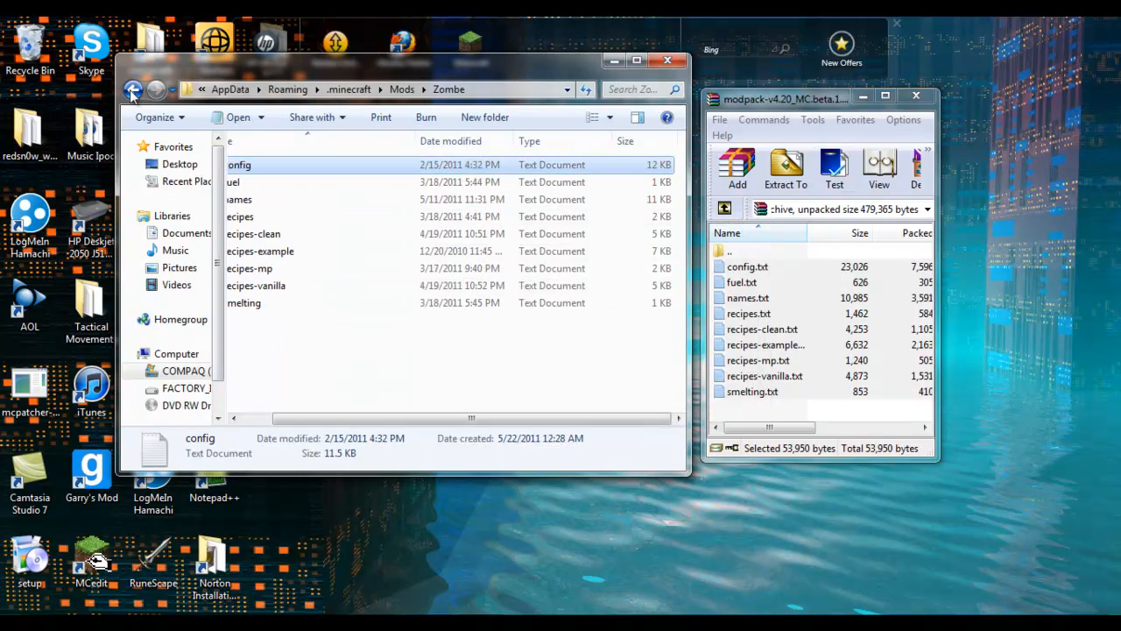
click(133, 89)
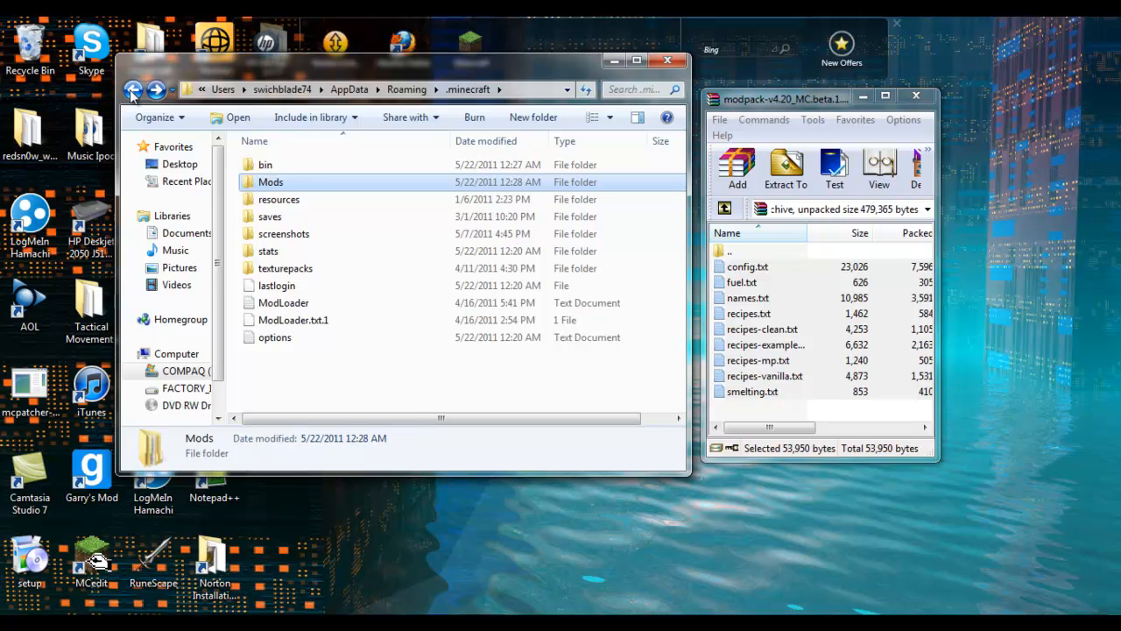
Check minecraft.jar in the bin folder, then close Explorer to launch Minecraft from the desktop.
double_click(265, 164)
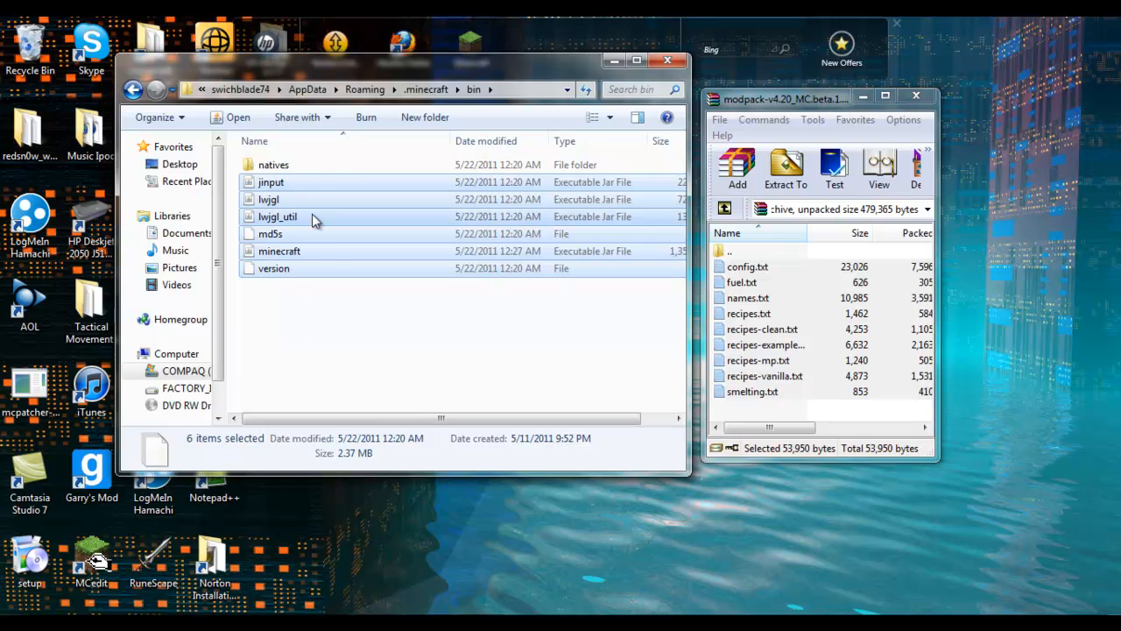
right_click(277, 216)
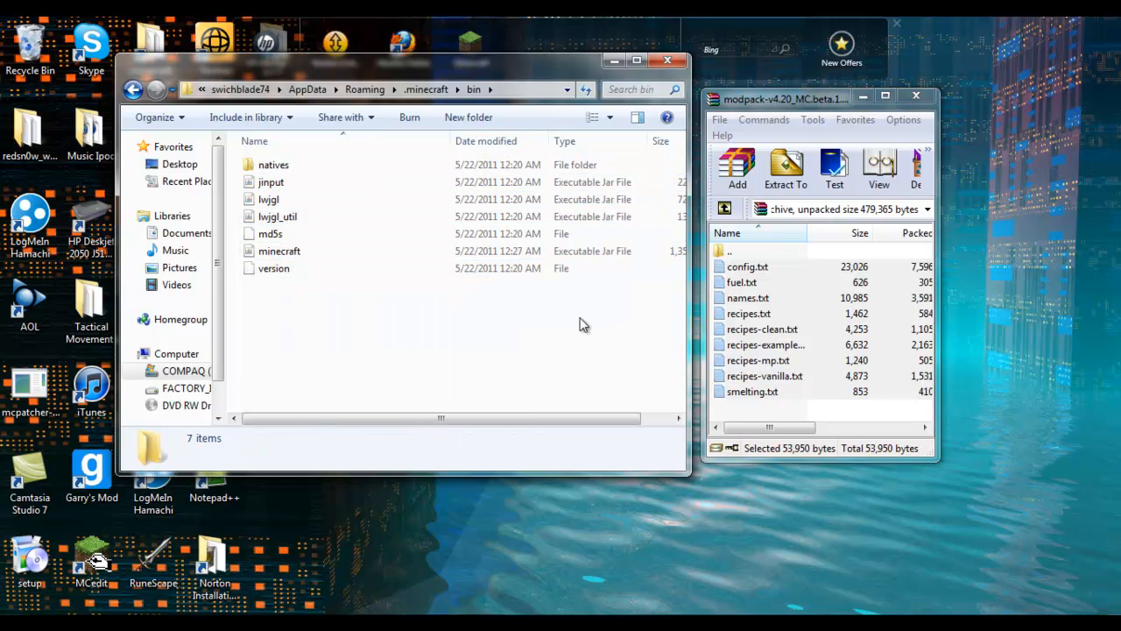
mouse_move(576, 325)
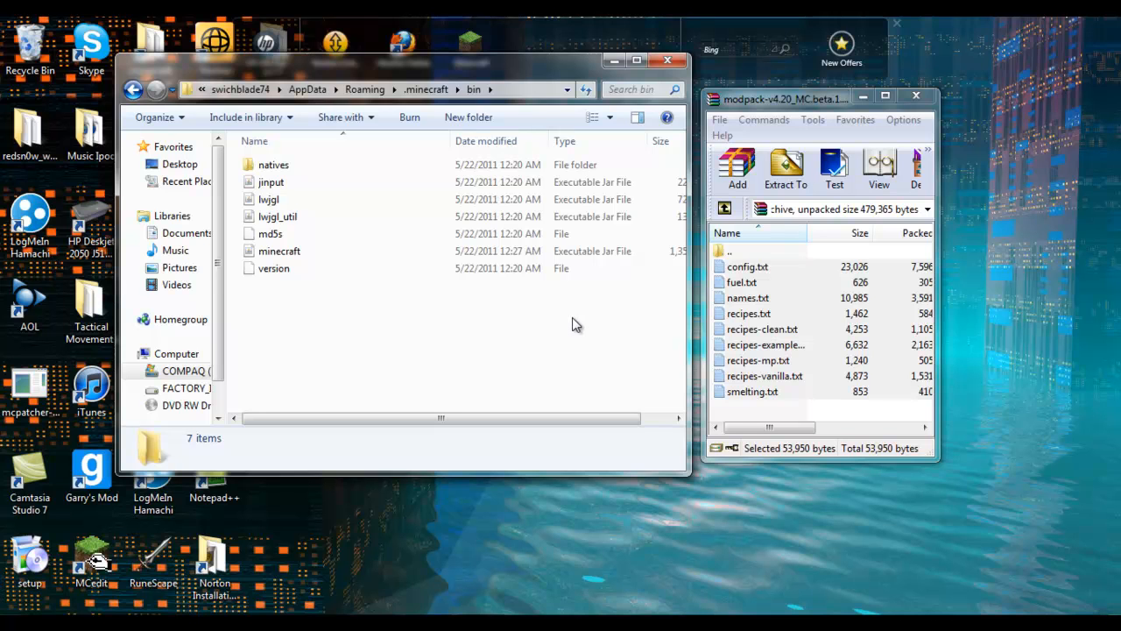
mouse_move(536, 326)
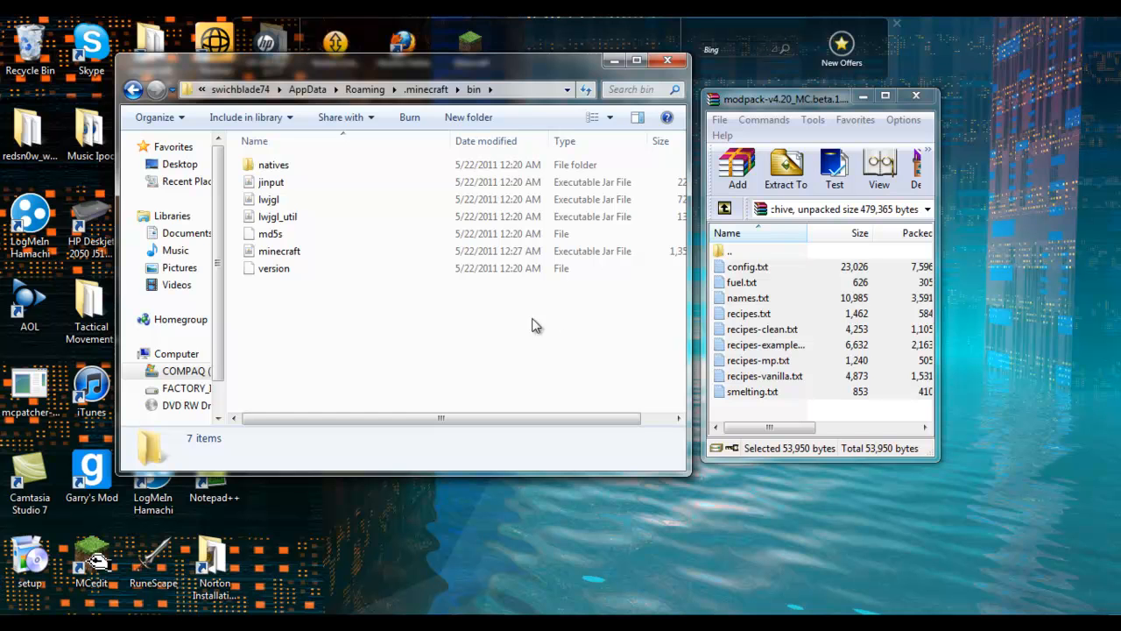
drag(403, 59, 324, 56)
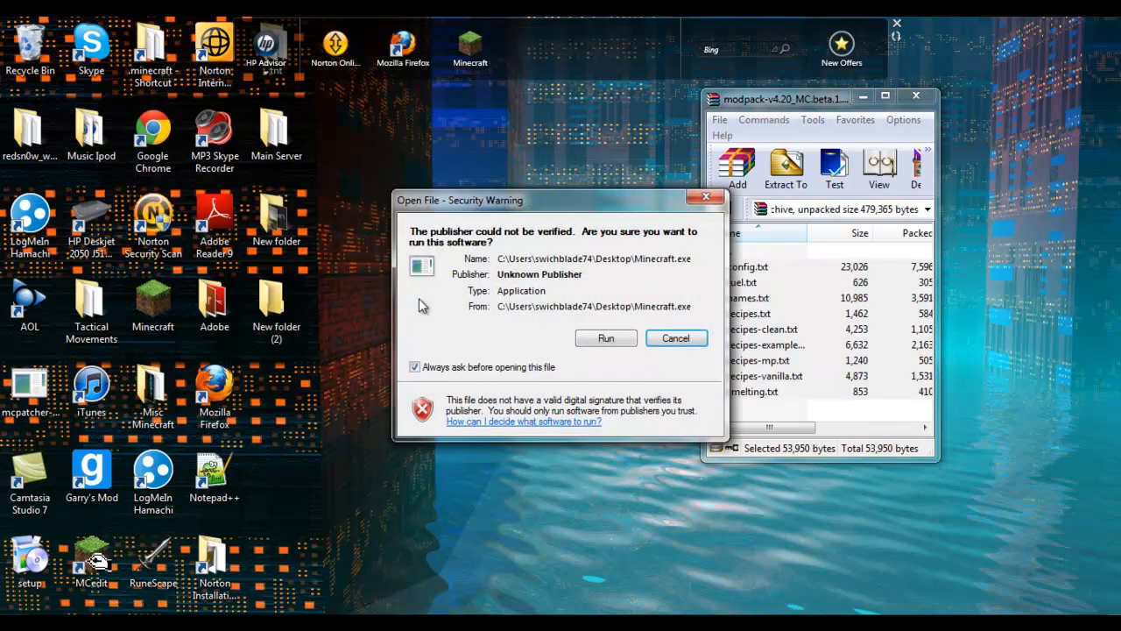
Allow Minecraft.exe to run, log in through the launcher and start Singleplayer.
click(675, 338)
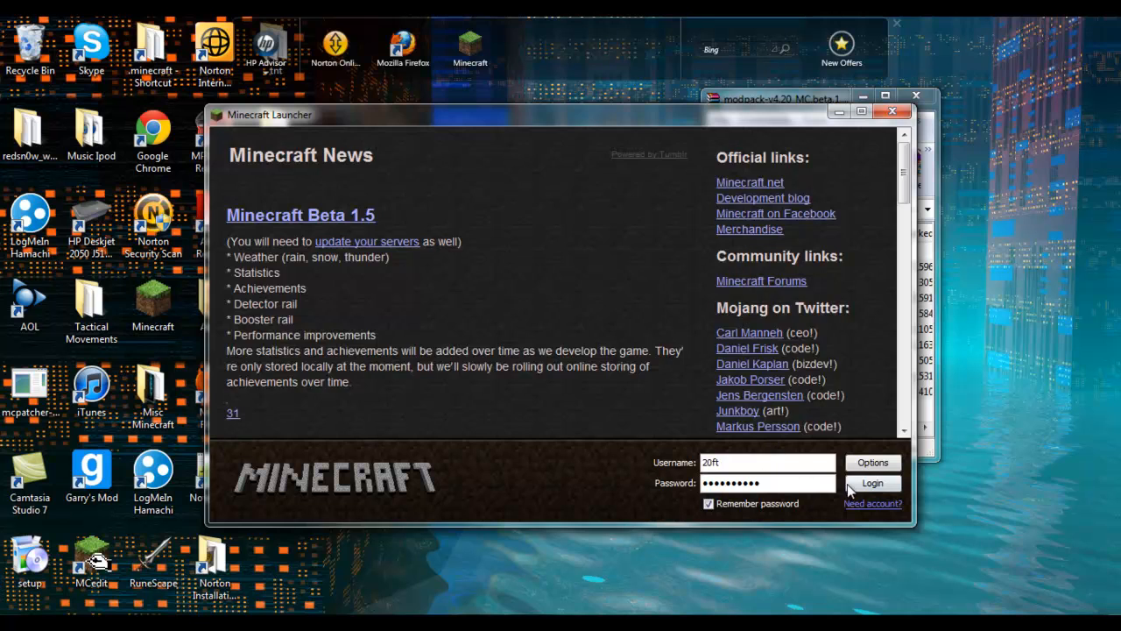
click(872, 483)
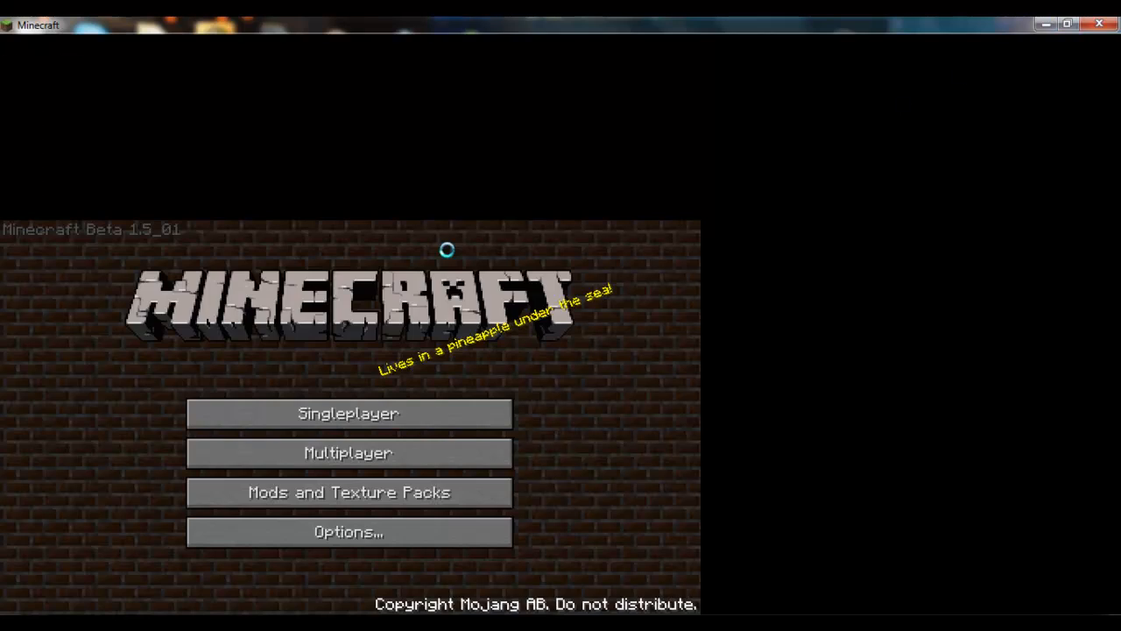
click(348, 413)
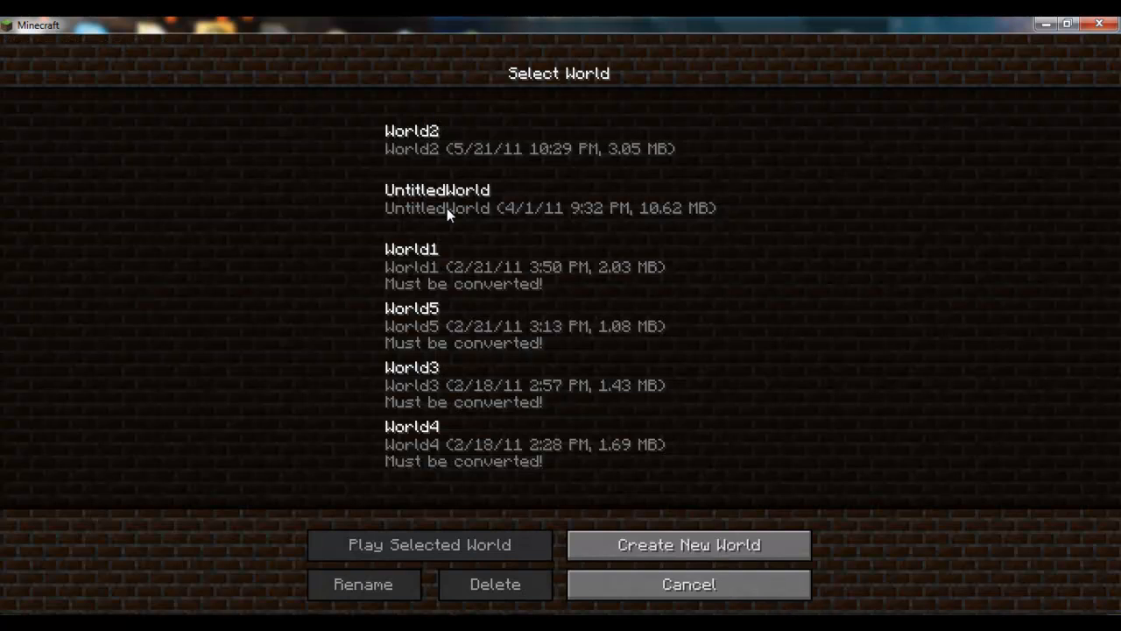
Play UntitledWorld with flying active, then save and quit to the title screen.
click(429, 544)
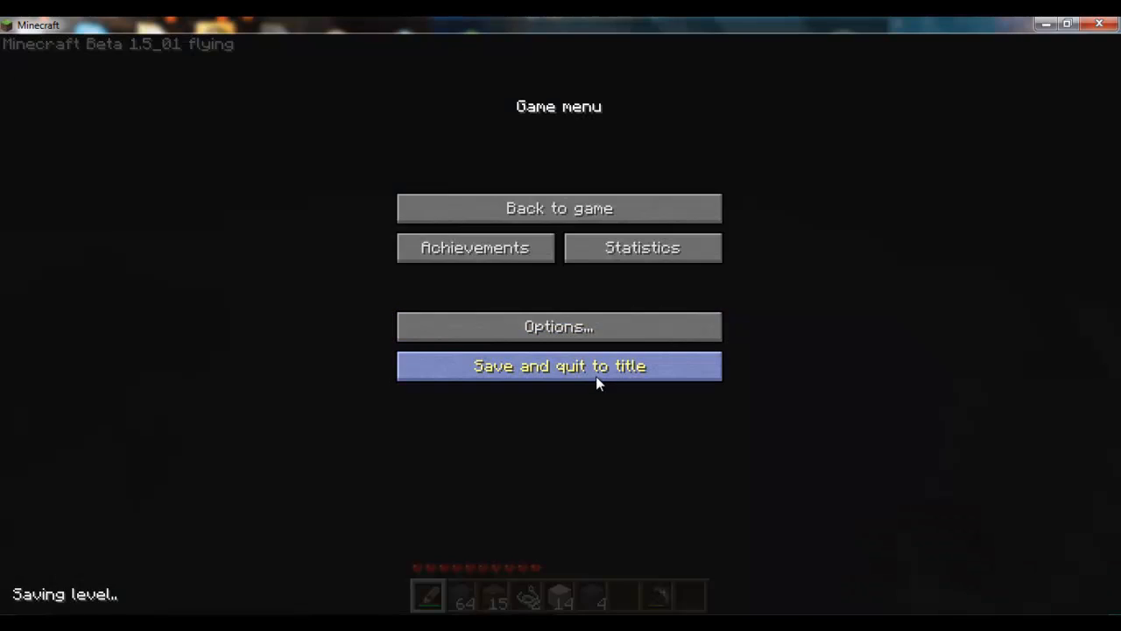
click(559, 365)
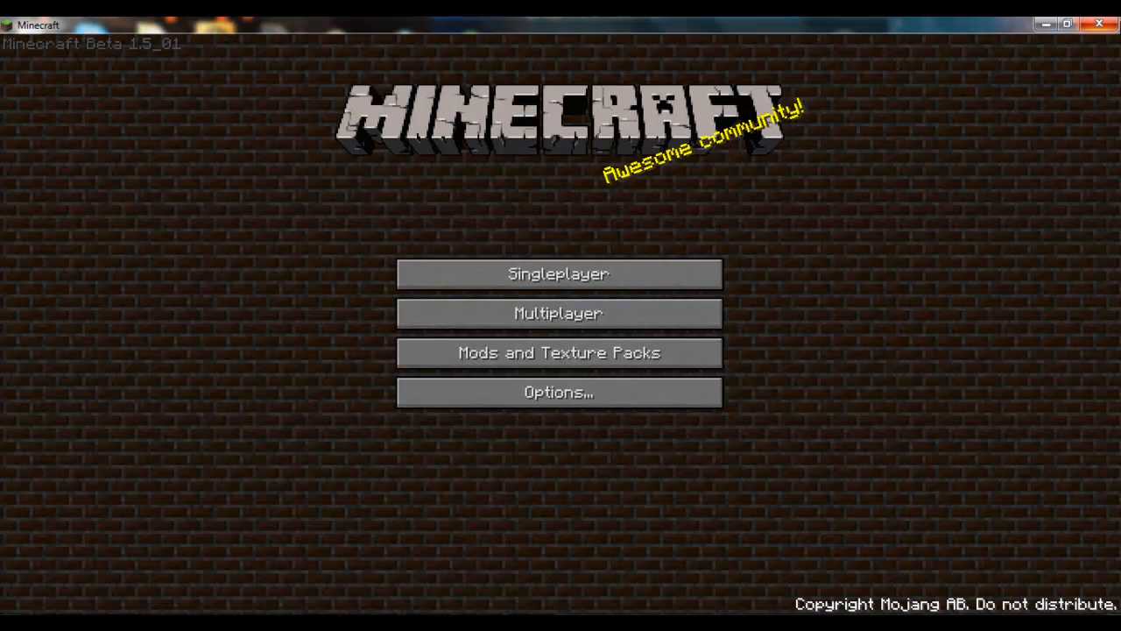